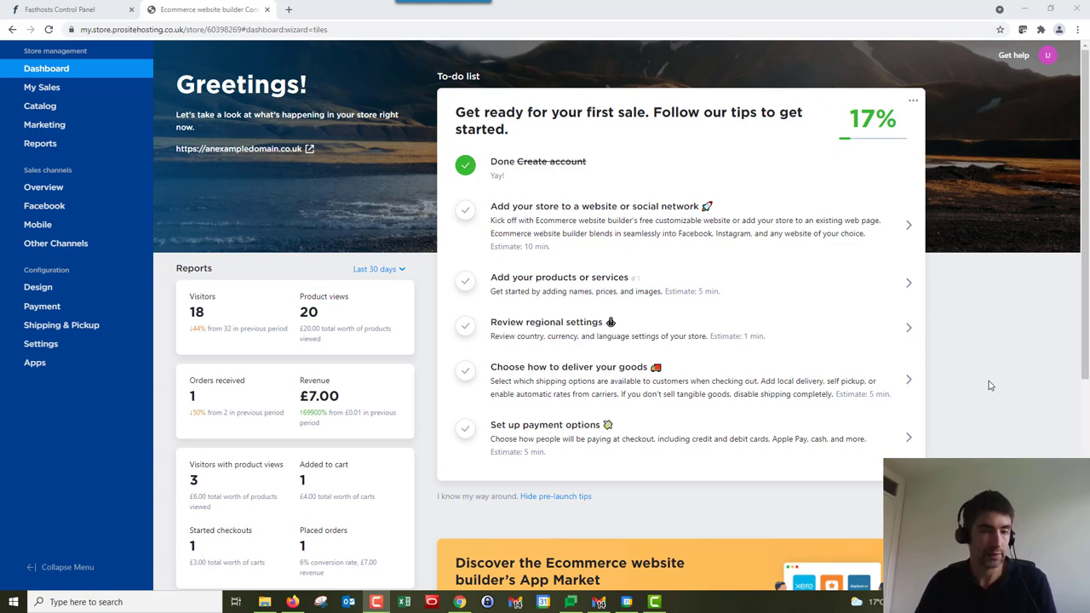
{"action": "mouse_move", "coordinate": [353, 210]}
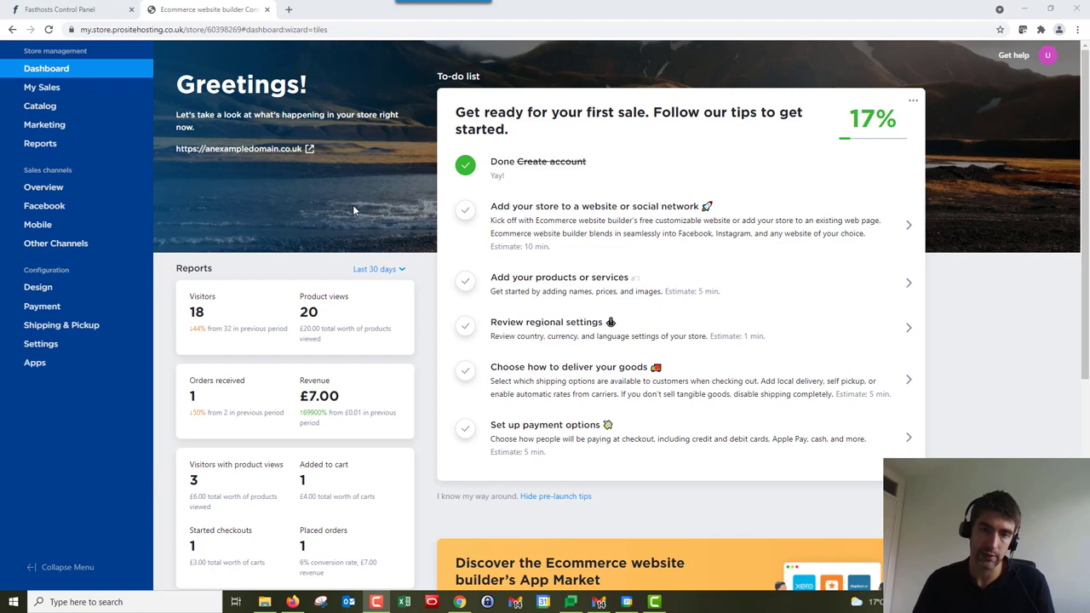
{"action": "mouse_move", "coordinate": [298, 189]}
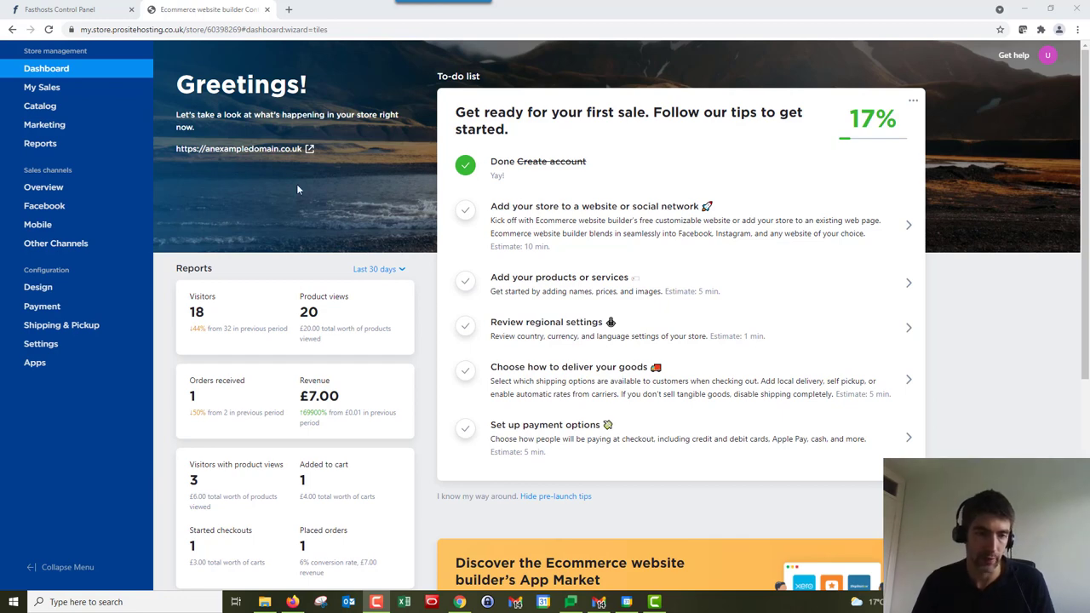
Go to Shipping & Pickup and begin adding a new shipping method
{"action": "left_click", "coordinate": [61, 324]}
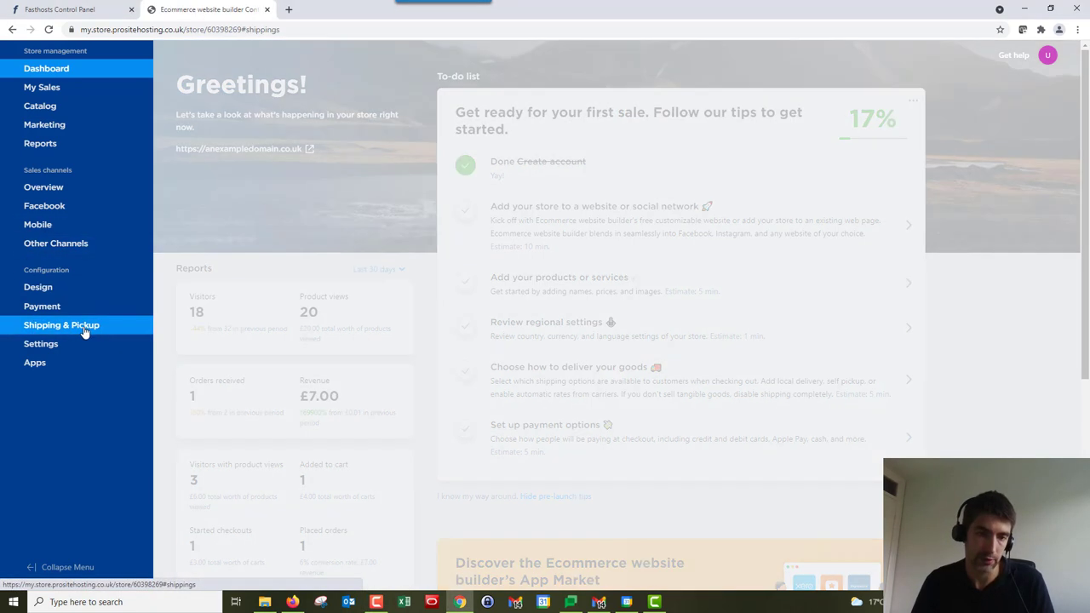
{"action": "left_click", "coordinate": [61, 325]}
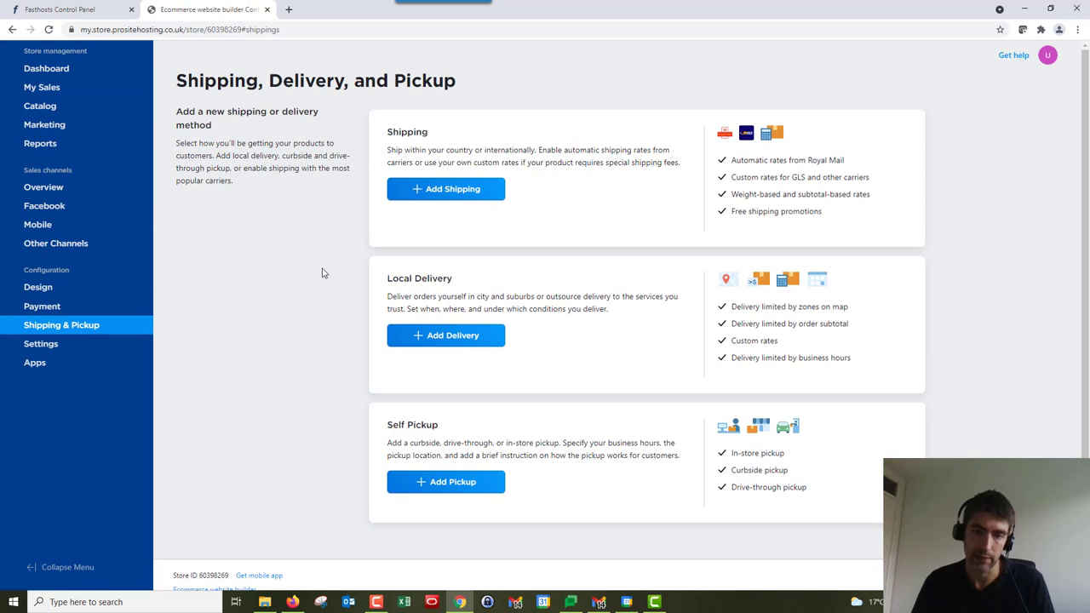
{"action": "mouse_move", "coordinate": [452, 188]}
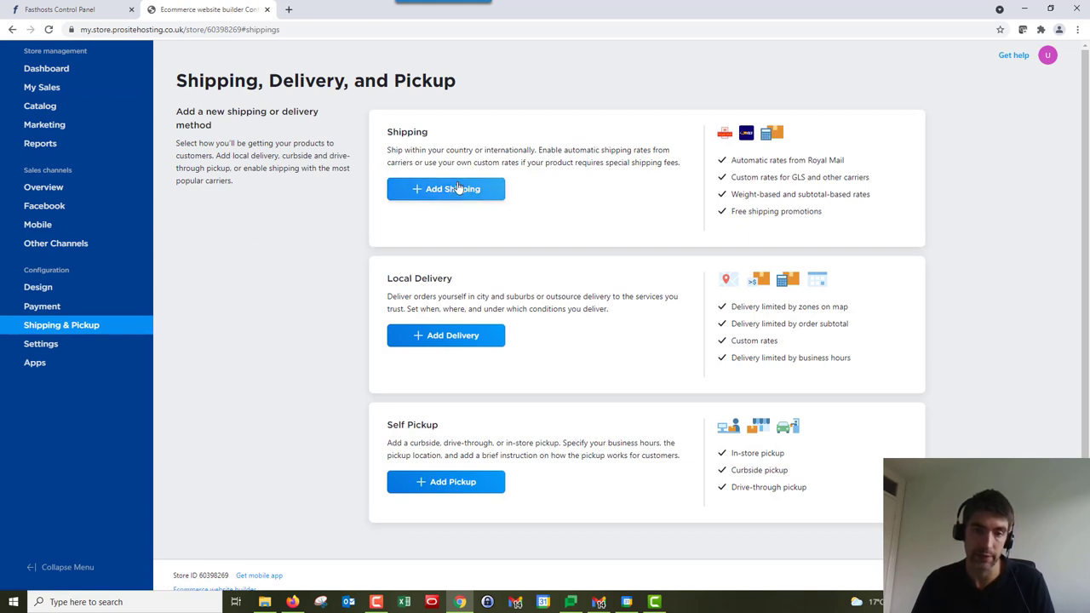
{"action": "left_click", "coordinate": [446, 188]}
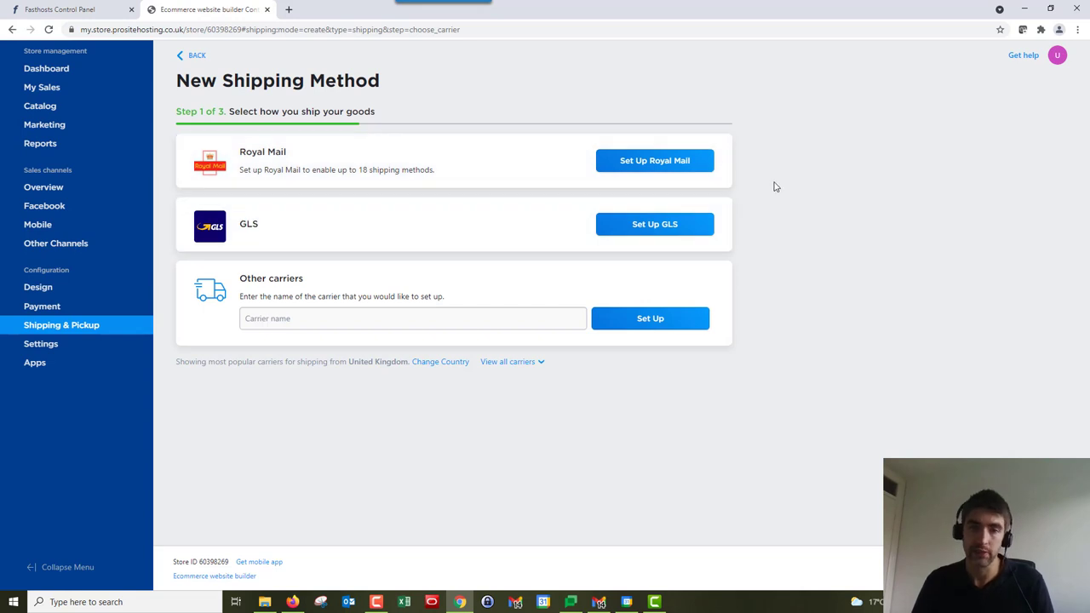
{"action": "mouse_move", "coordinate": [368, 191]}
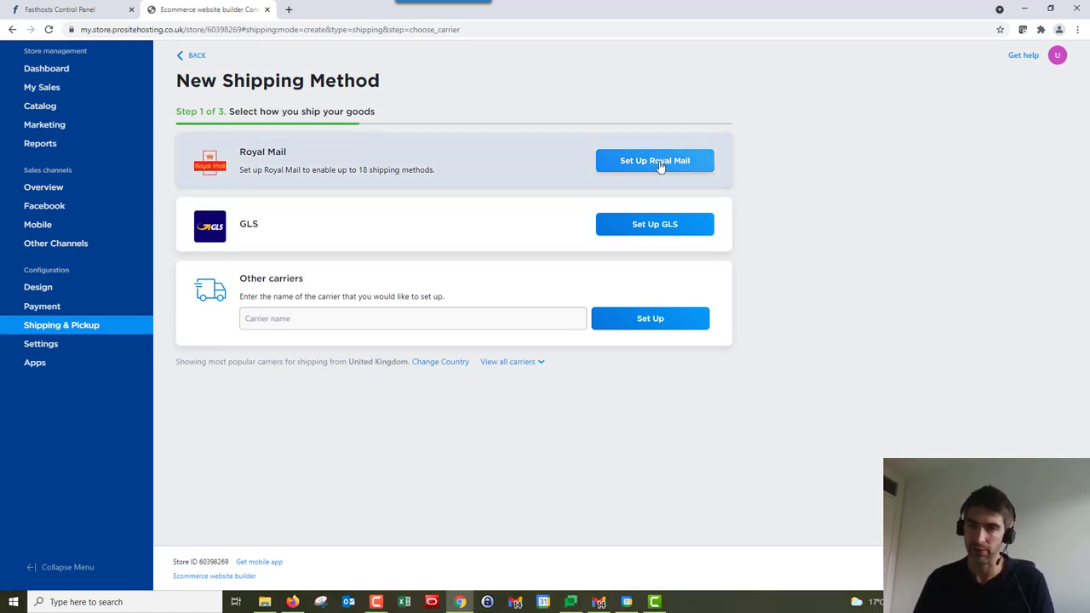
Pick Royal Mail as the carrier for the new shipping method
{"action": "left_click", "coordinate": [654, 160]}
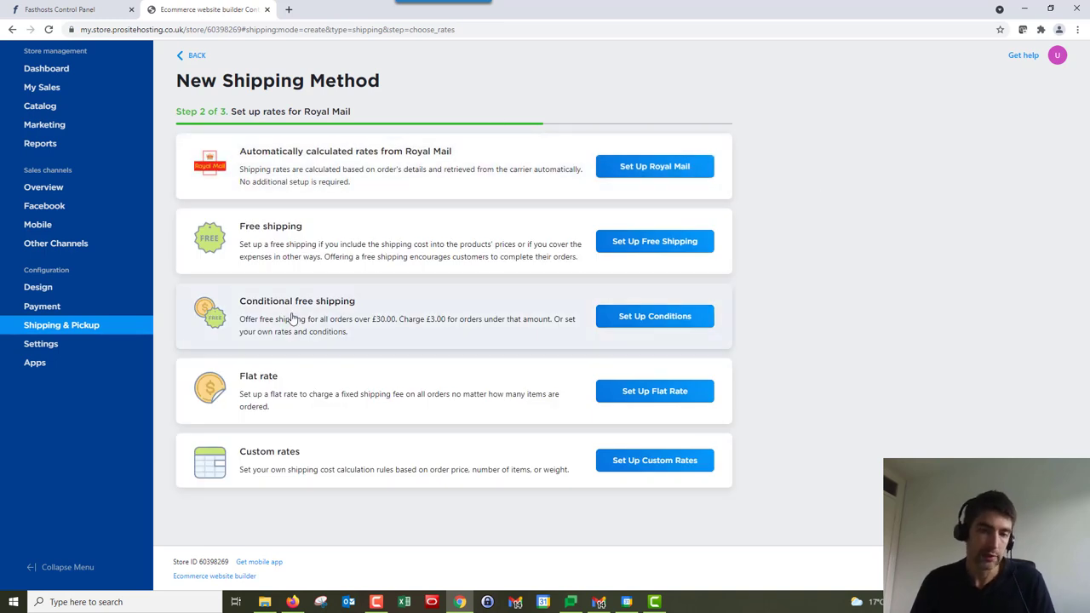
{"action": "mouse_move", "coordinate": [366, 224]}
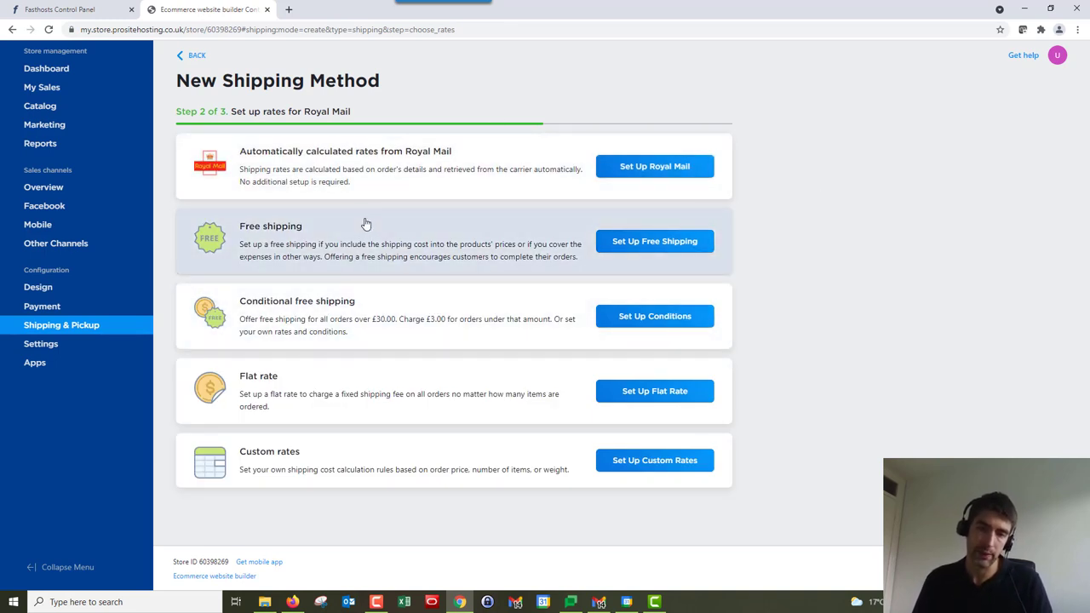
{"action": "mouse_move", "coordinate": [347, 309]}
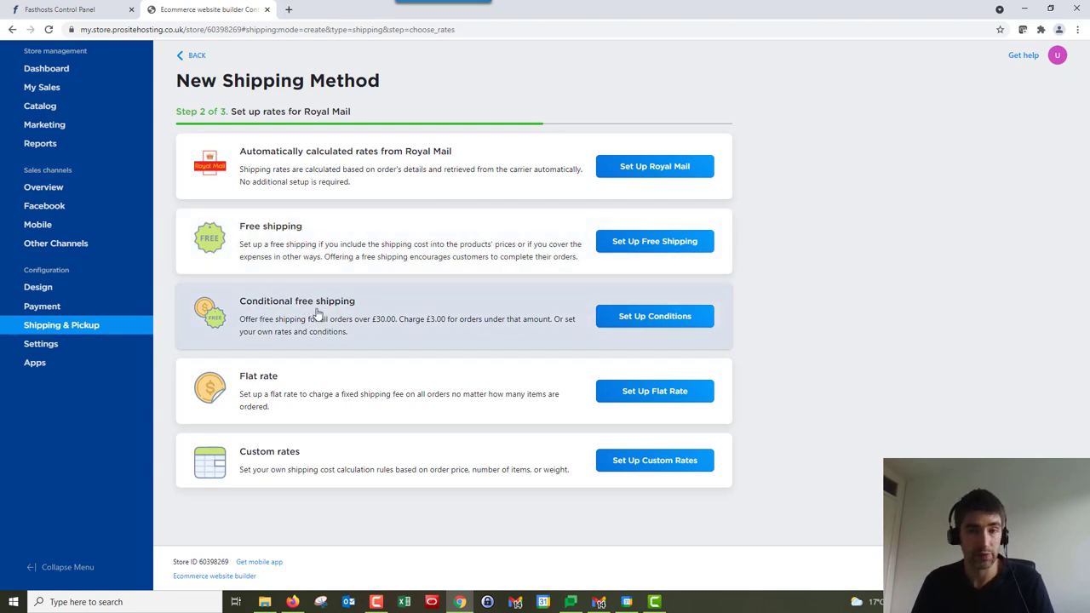
{"action": "mouse_move", "coordinate": [654, 241]}
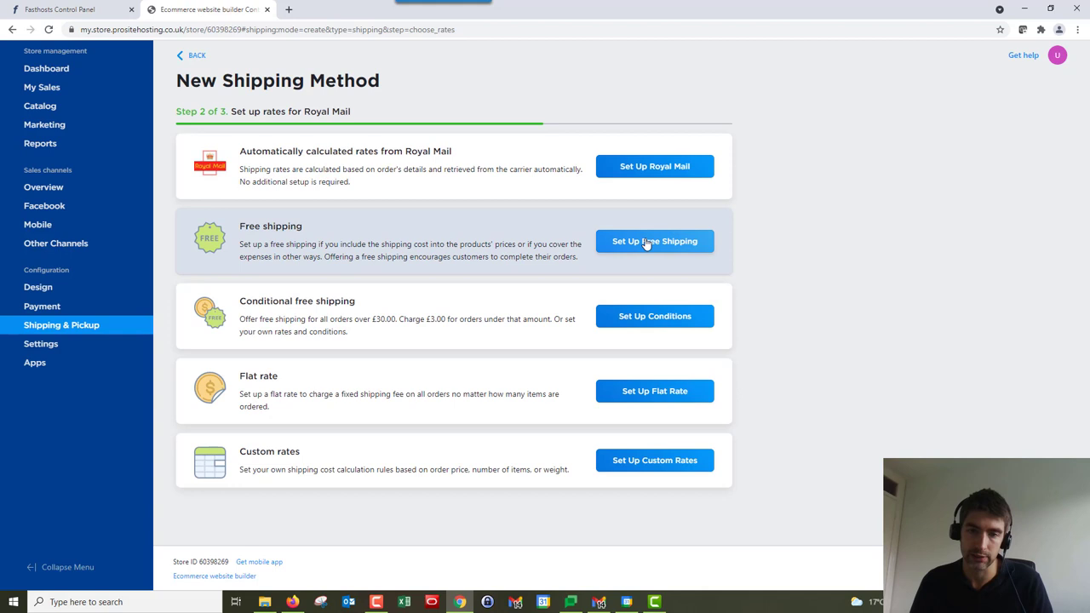
Start Royal Mail free shipping and reveal its minimum order subtotal field
{"action": "left_click", "coordinate": [654, 241]}
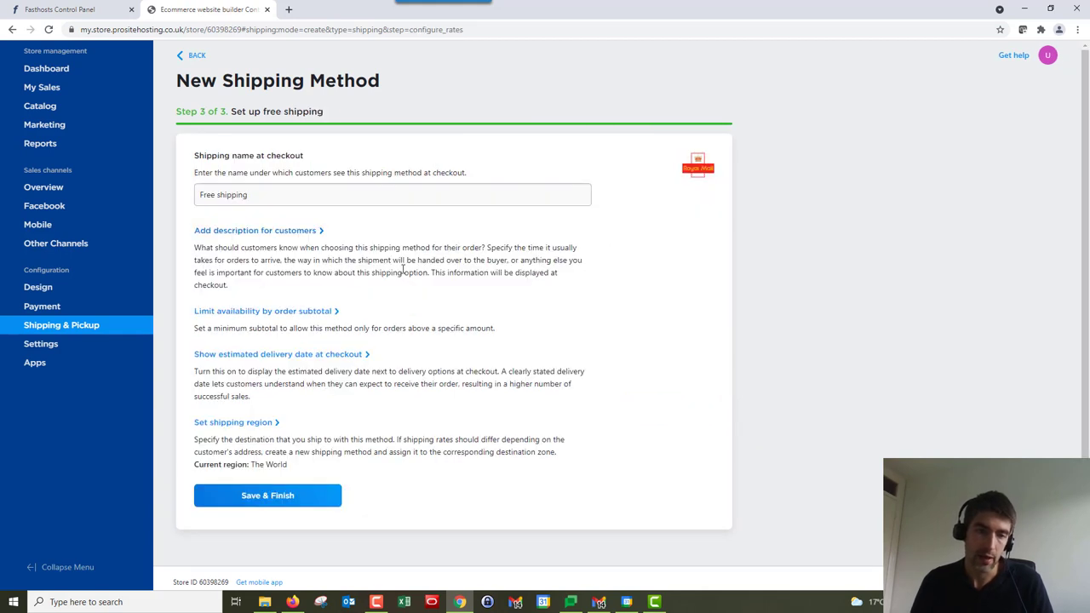
{"action": "left_click", "coordinate": [262, 311]}
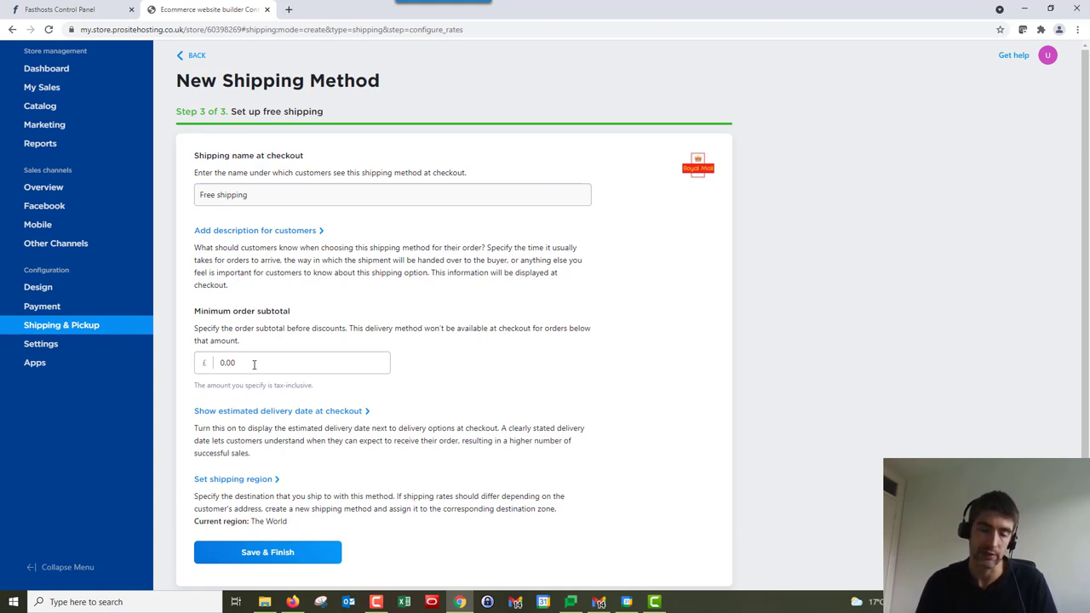
{"action": "mouse_move", "coordinate": [258, 365]}
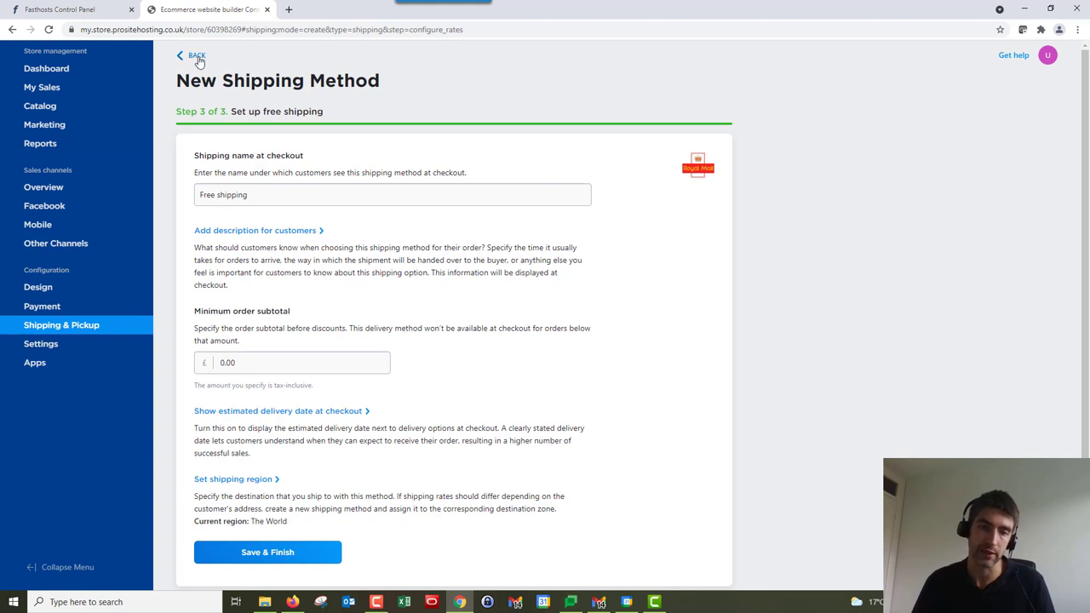
Return to the Royal Mail rate options and pick Conditional free shipping instead
{"action": "left_click", "coordinate": [191, 55]}
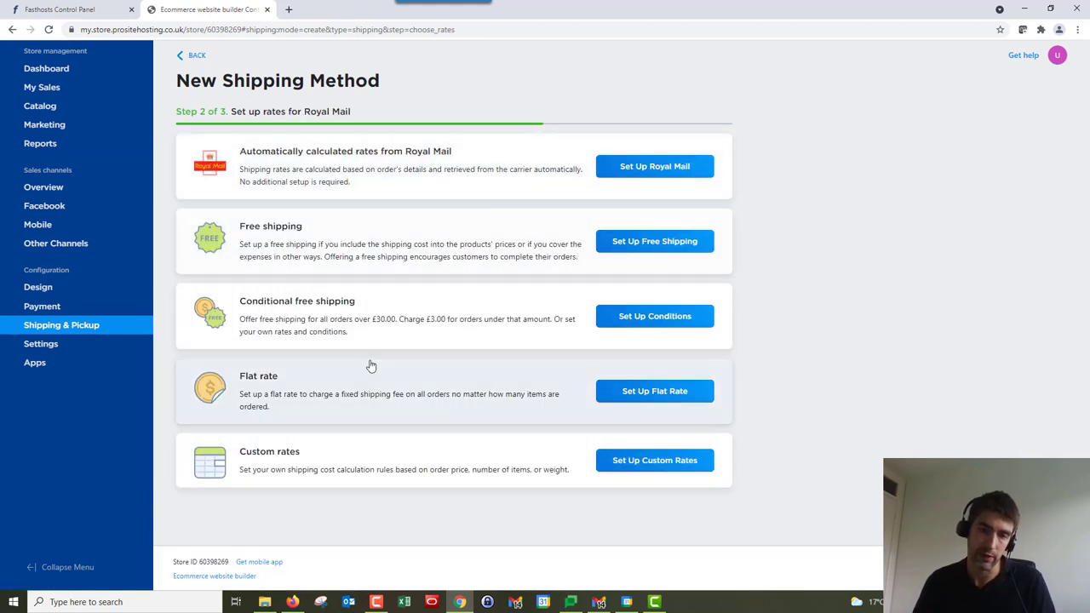
{"action": "mouse_move", "coordinate": [479, 329]}
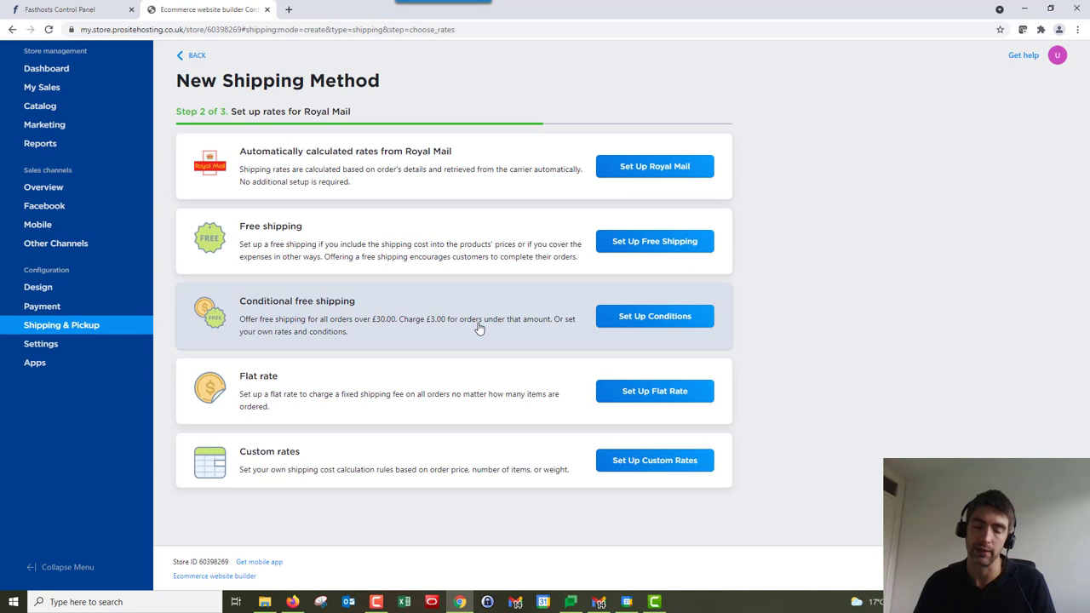
{"action": "mouse_move", "coordinate": [347, 307]}
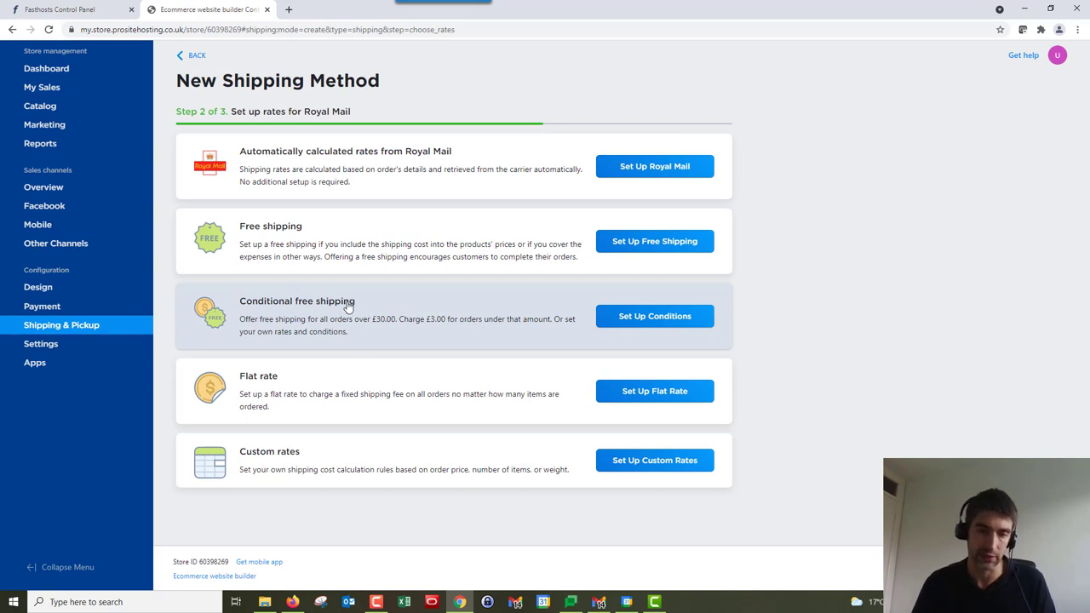
{"action": "left_click", "coordinate": [654, 315]}
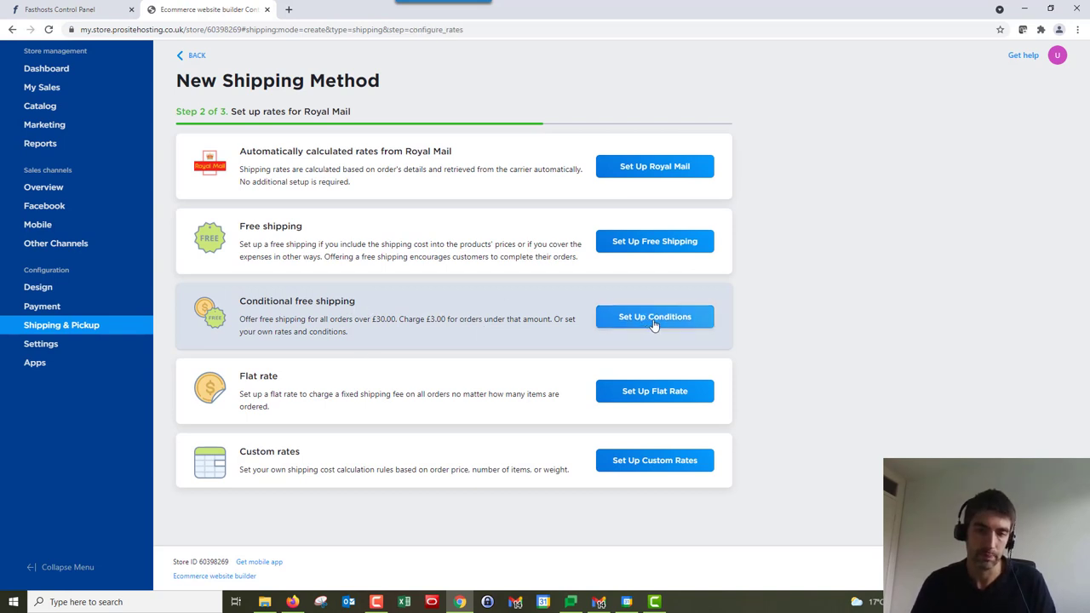
Set orders up to £14.99 at £5.00 and the £15.00-and-up band at £3.00
{"action": "left_click", "coordinate": [654, 316]}
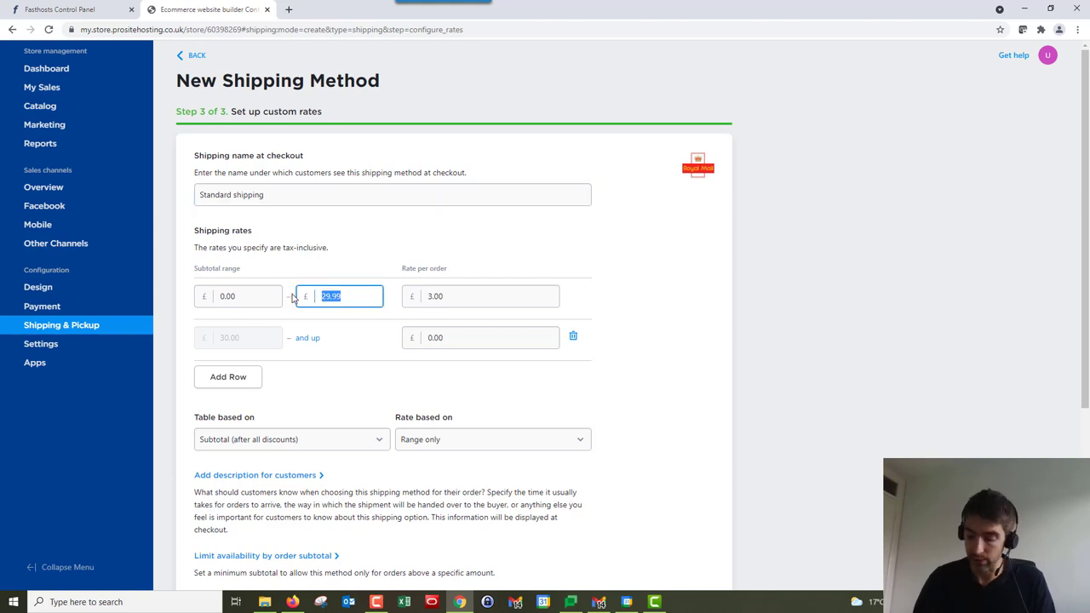
{"action": "left_click", "coordinate": [480, 295]}
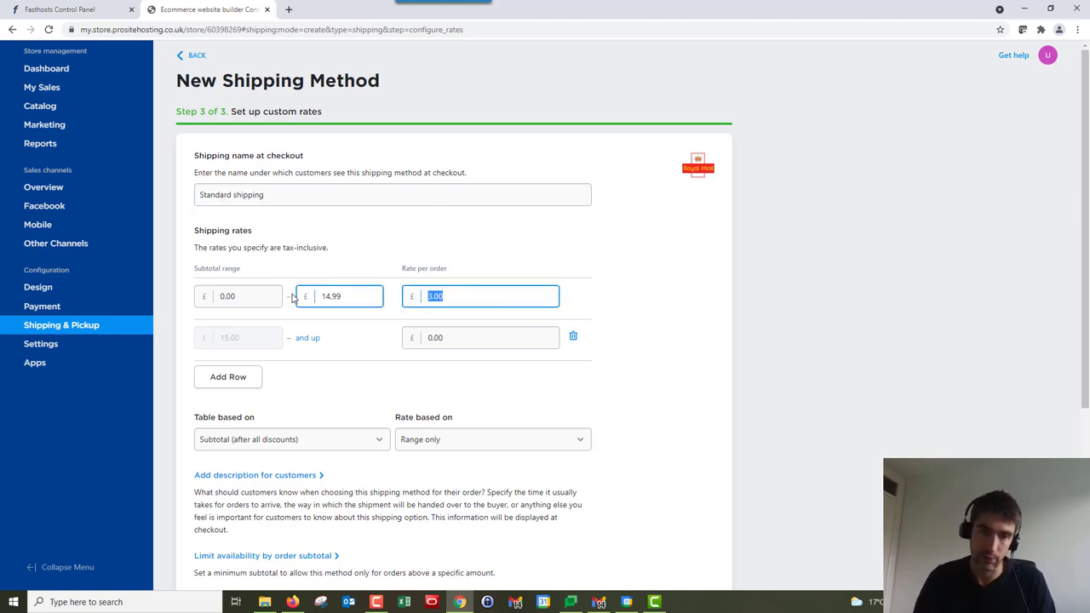
{"action": "type", "text": "5.0"}
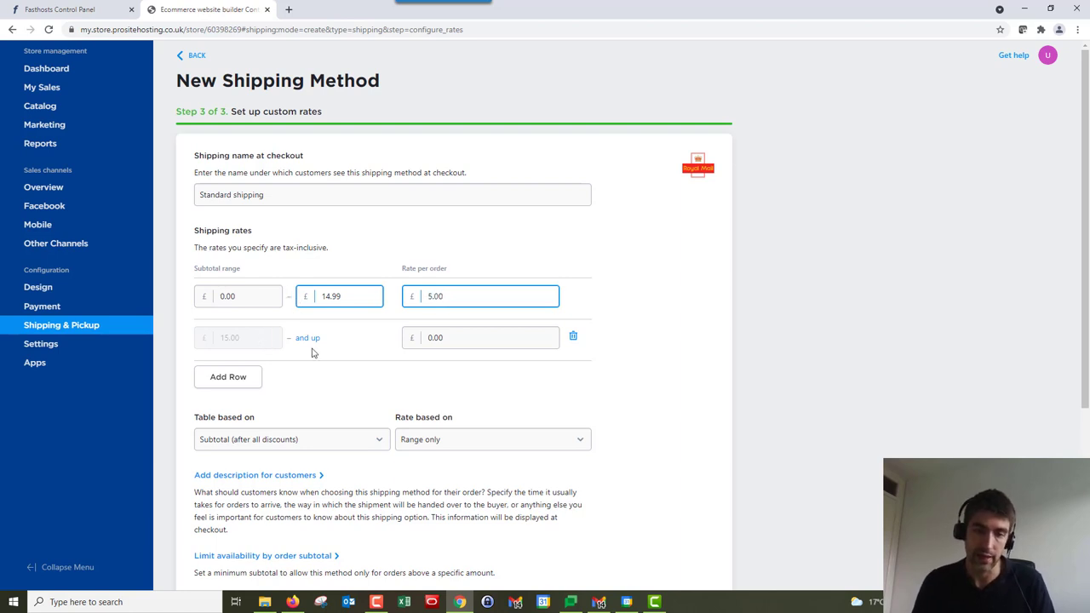
{"action": "mouse_move", "coordinate": [307, 346]}
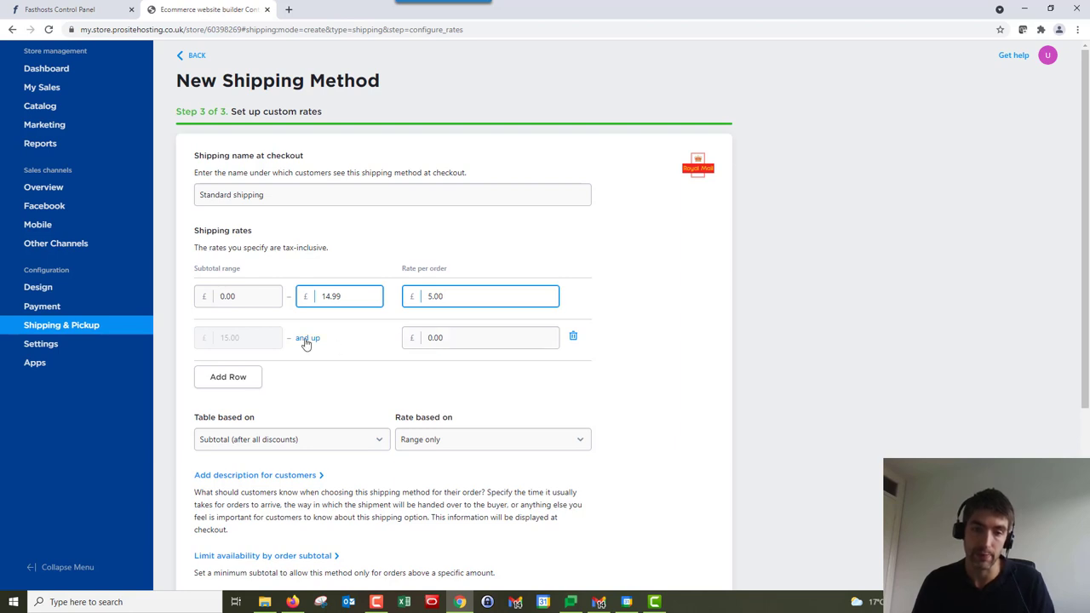
{"action": "left_click", "coordinate": [339, 337]}
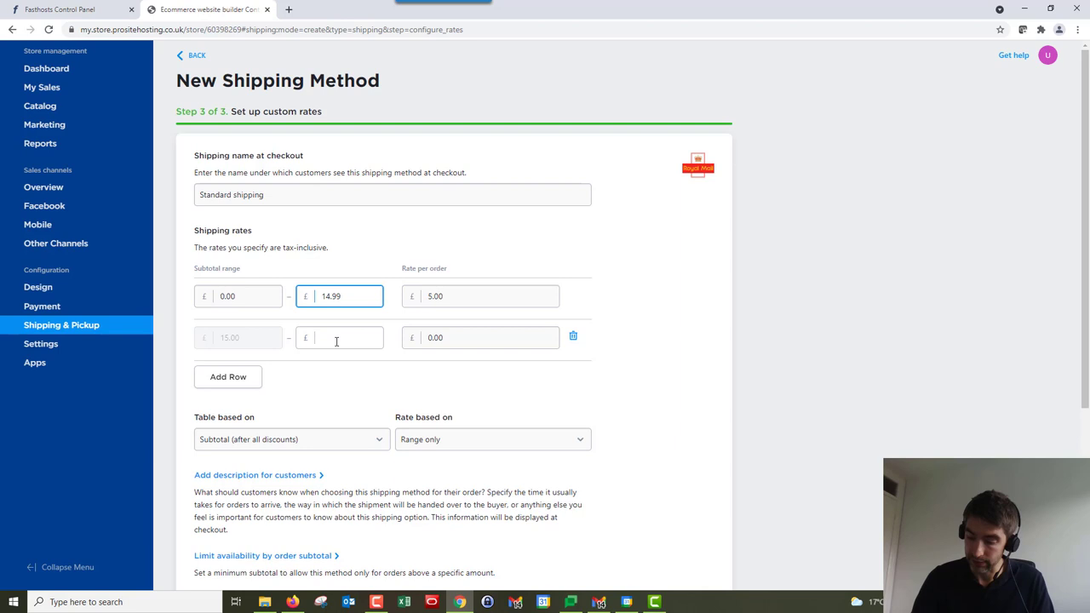
{"action": "left_click", "coordinate": [490, 337]}
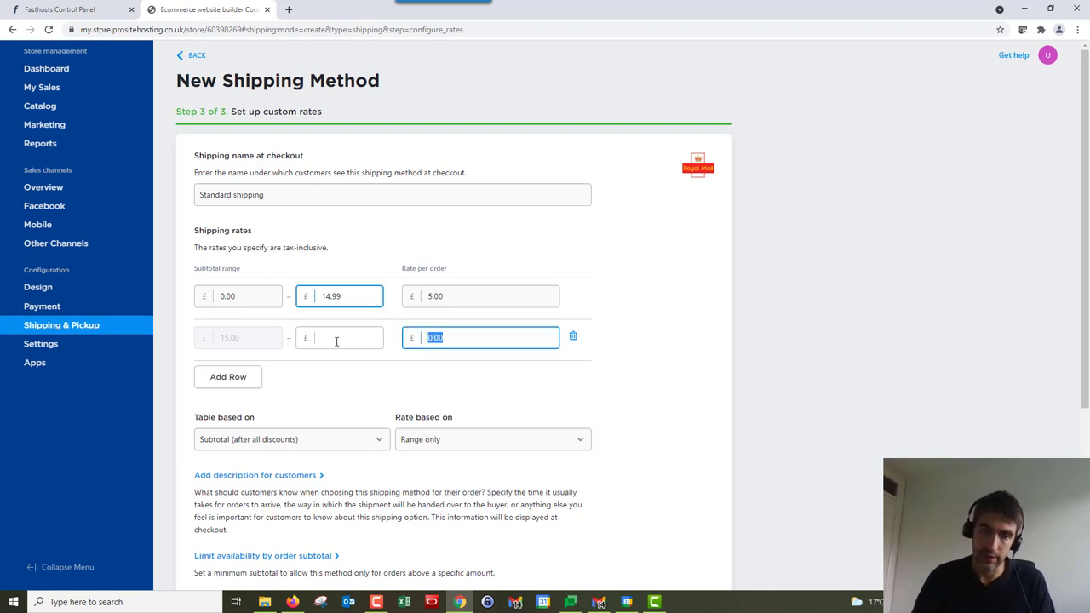
{"action": "type", "text": "3.00"}
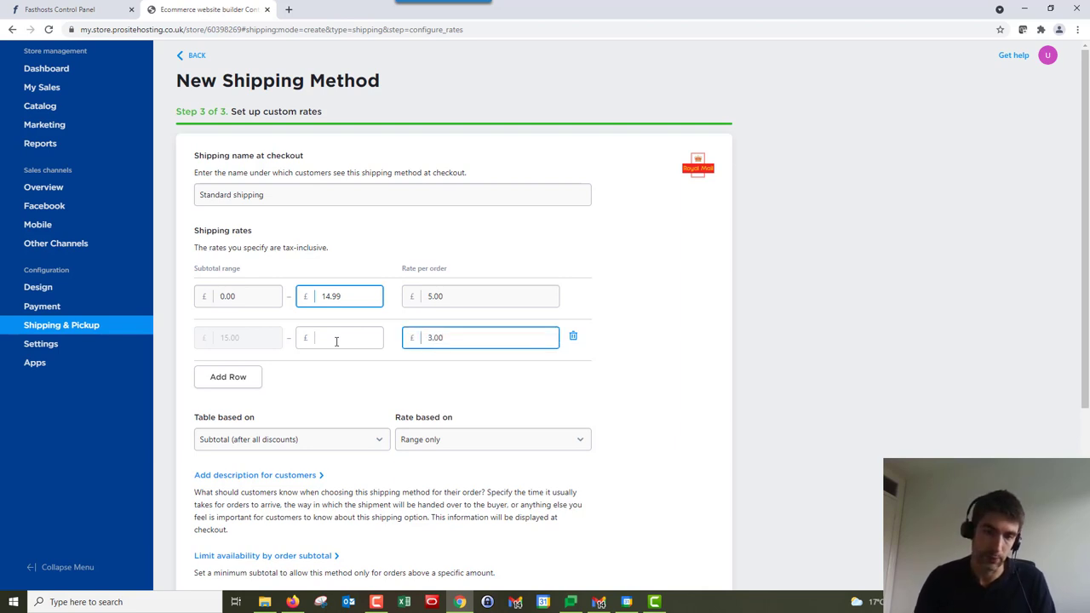
Add a third band: £15.00–£29.99 at £3.00, and £30.00-plus at £0.00
{"action": "left_click", "coordinate": [227, 376]}
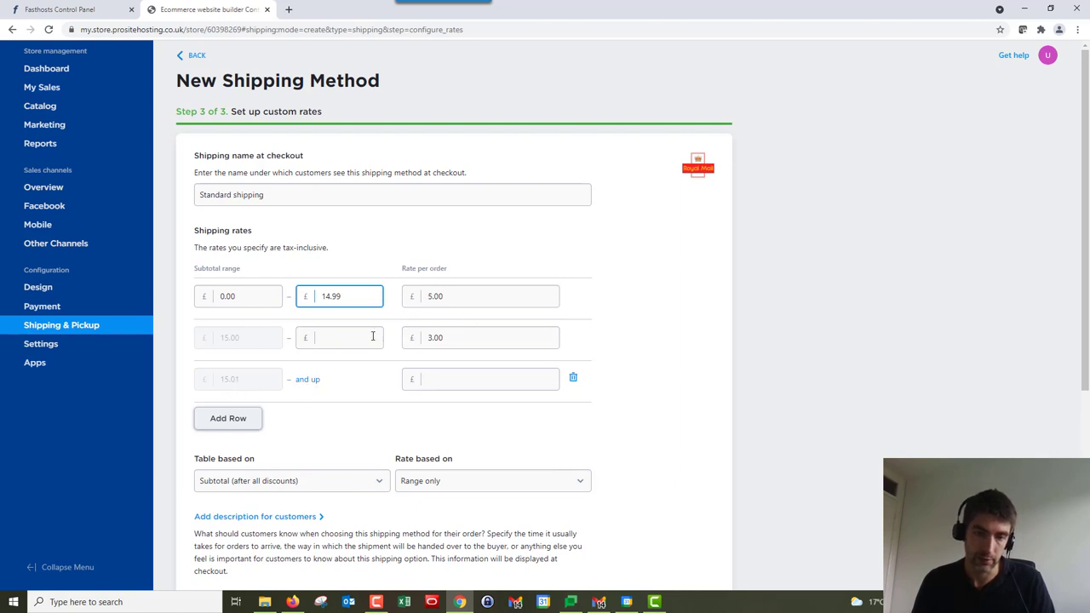
{"action": "left_click", "coordinate": [339, 337]}
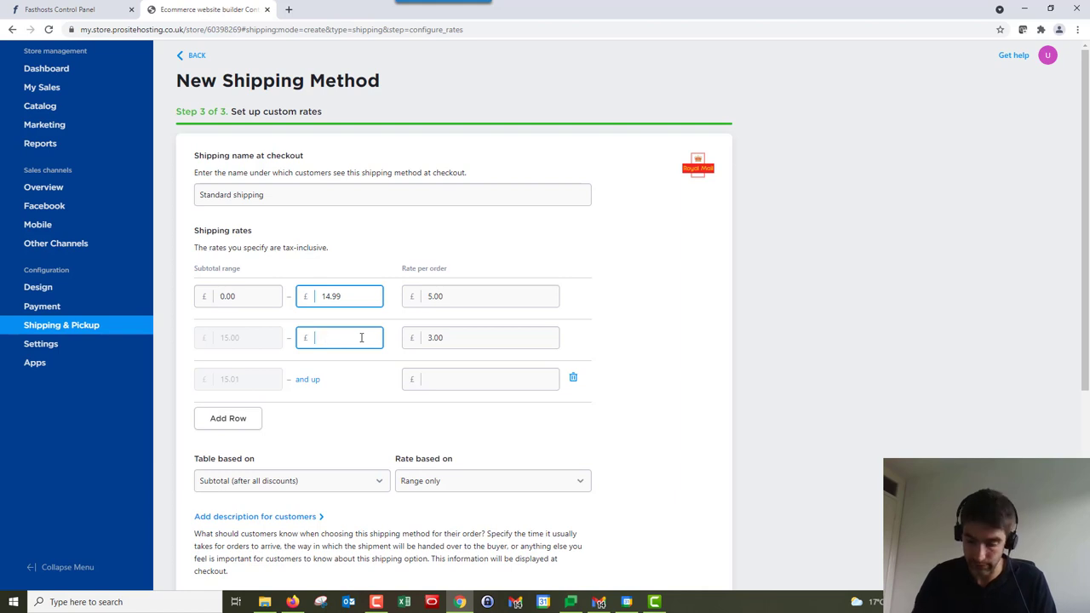
{"action": "type", "text": "29.99"}
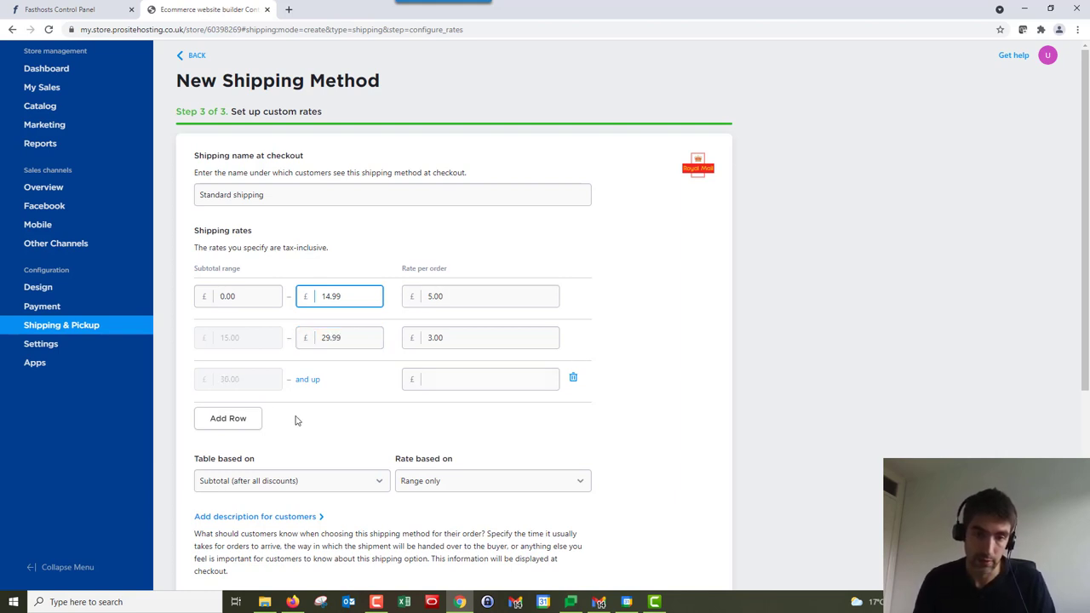
{"action": "mouse_move", "coordinate": [215, 387]}
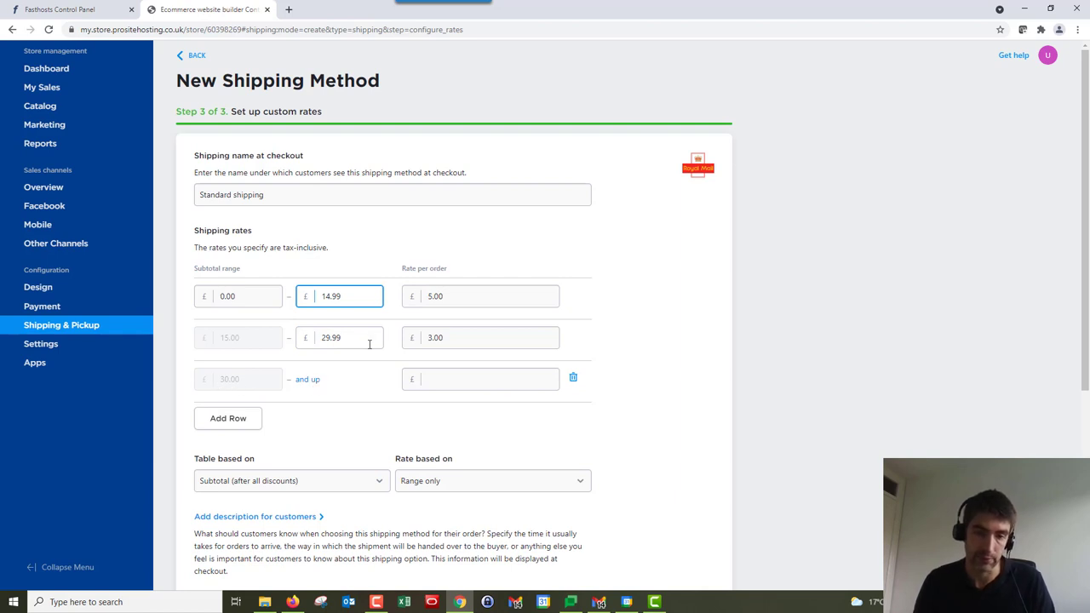
{"action": "left_click", "coordinate": [480, 378]}
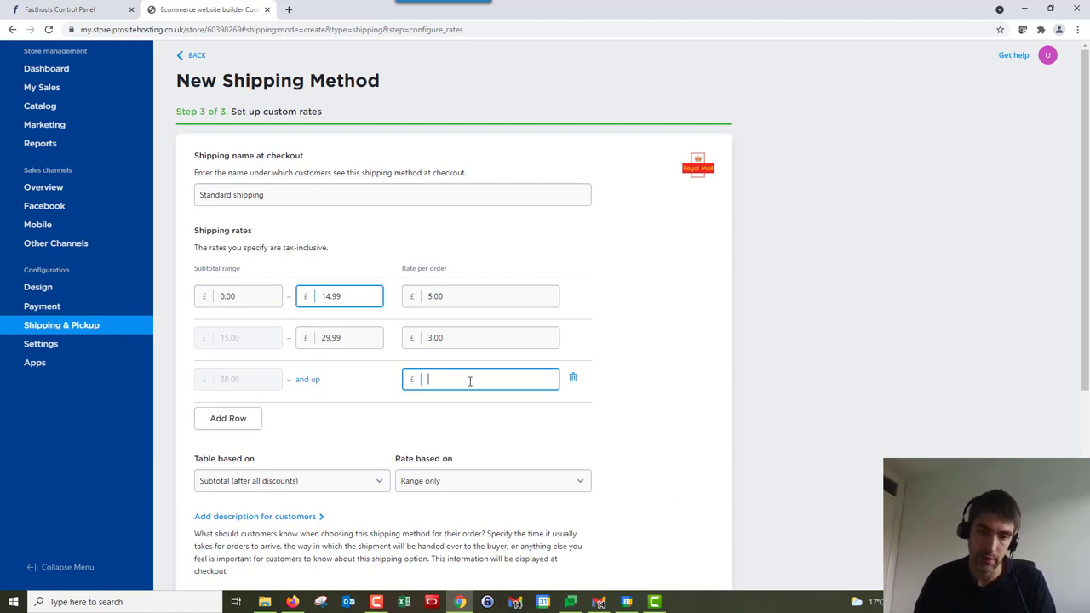
{"action": "type", "text": "0.00"}
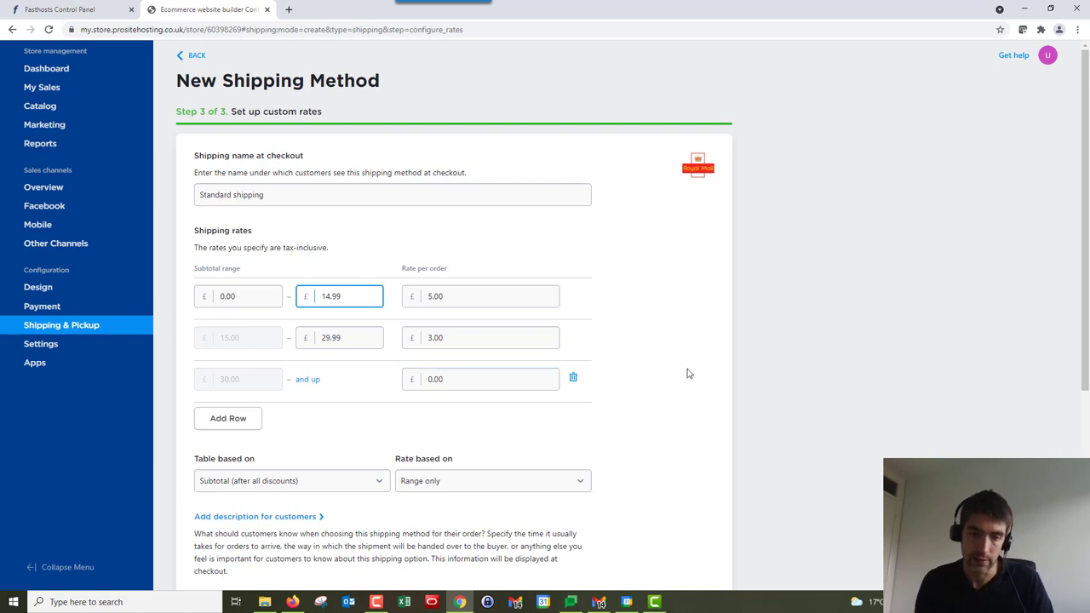
{"action": "mouse_move", "coordinate": [343, 319]}
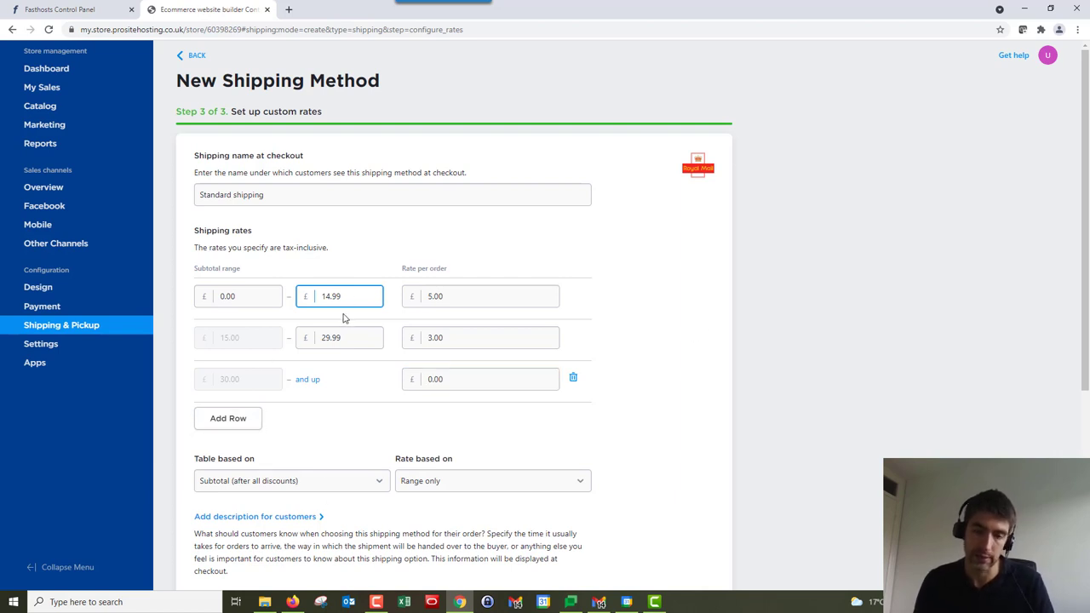
{"action": "mouse_move", "coordinate": [647, 279]}
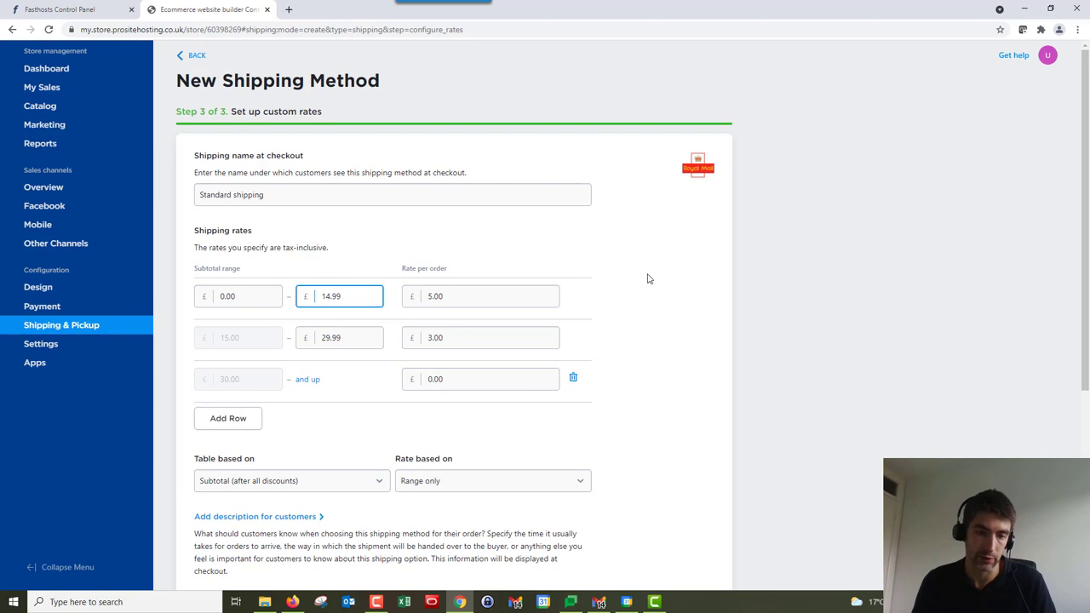
{"action": "scroll", "scroll_direction": "down", "scroll_amount": 3}
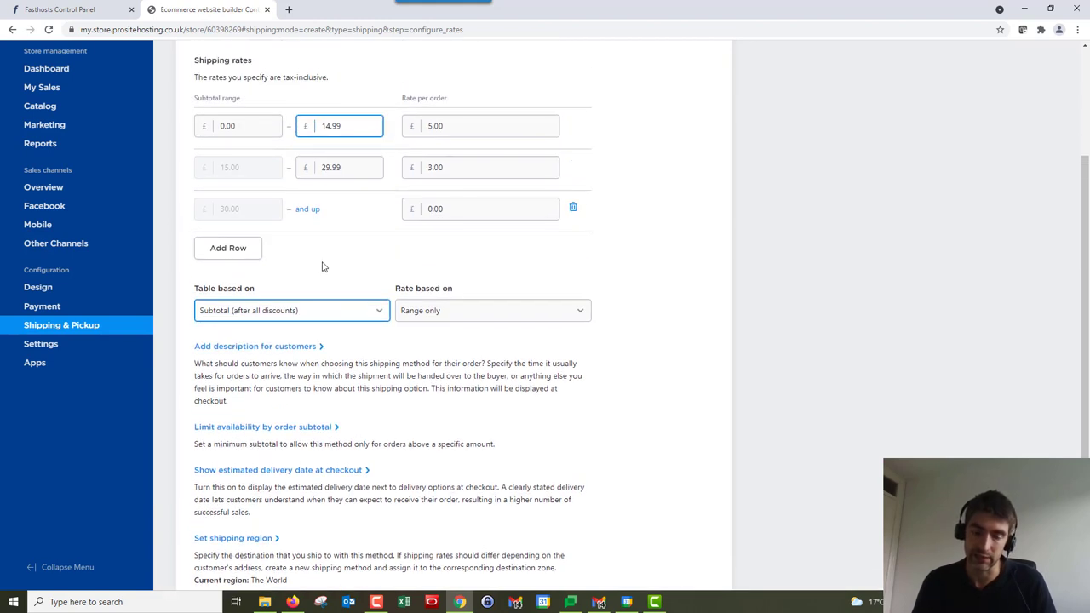
{"action": "mouse_move", "coordinate": [589, 291]}
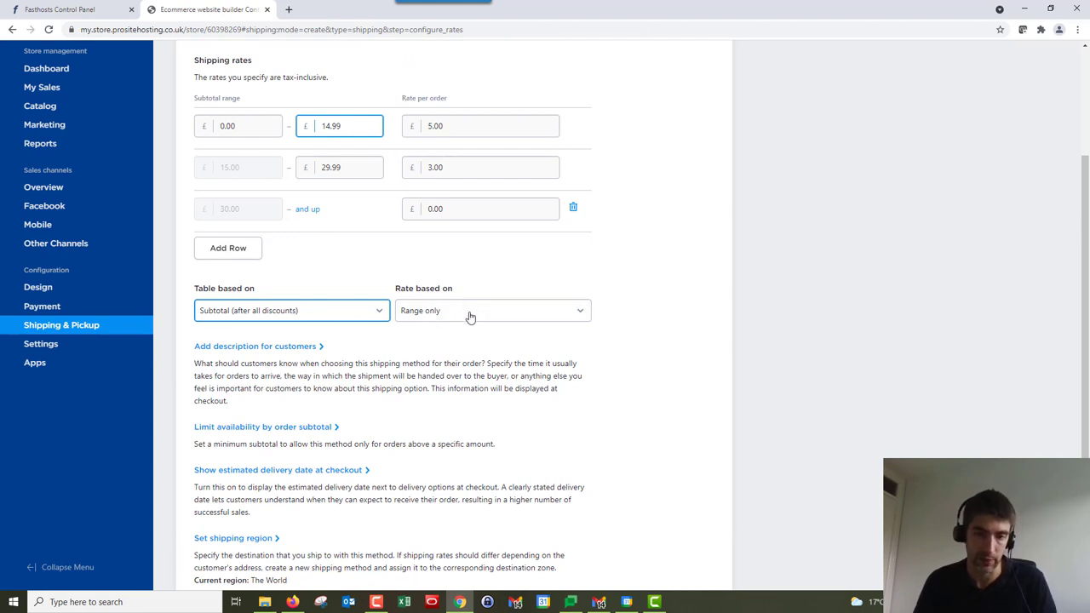
{"action": "left_click", "coordinate": [492, 310]}
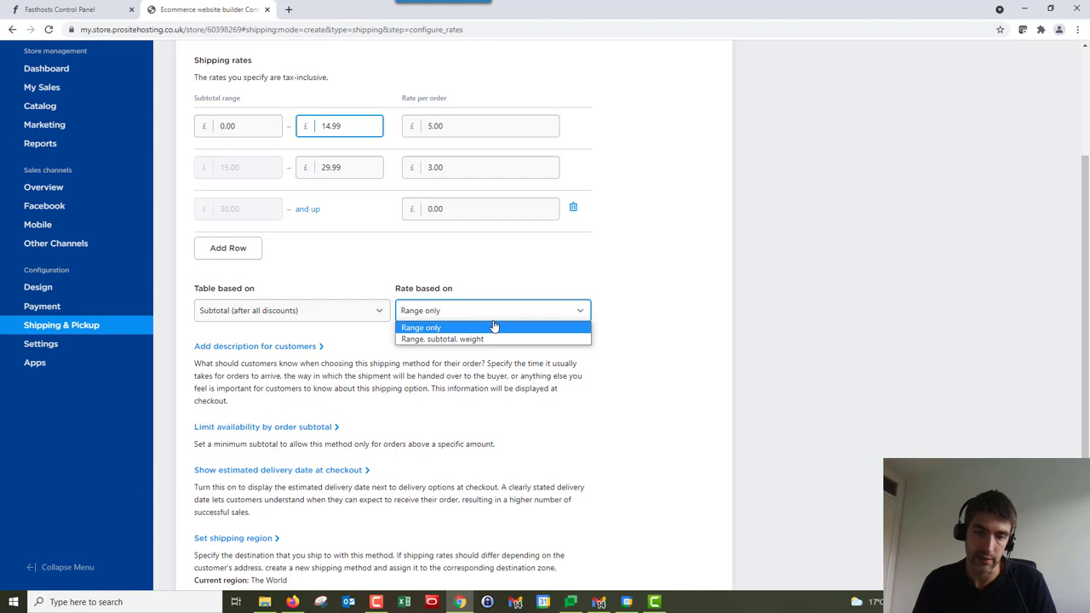
{"action": "left_click", "coordinate": [441, 339]}
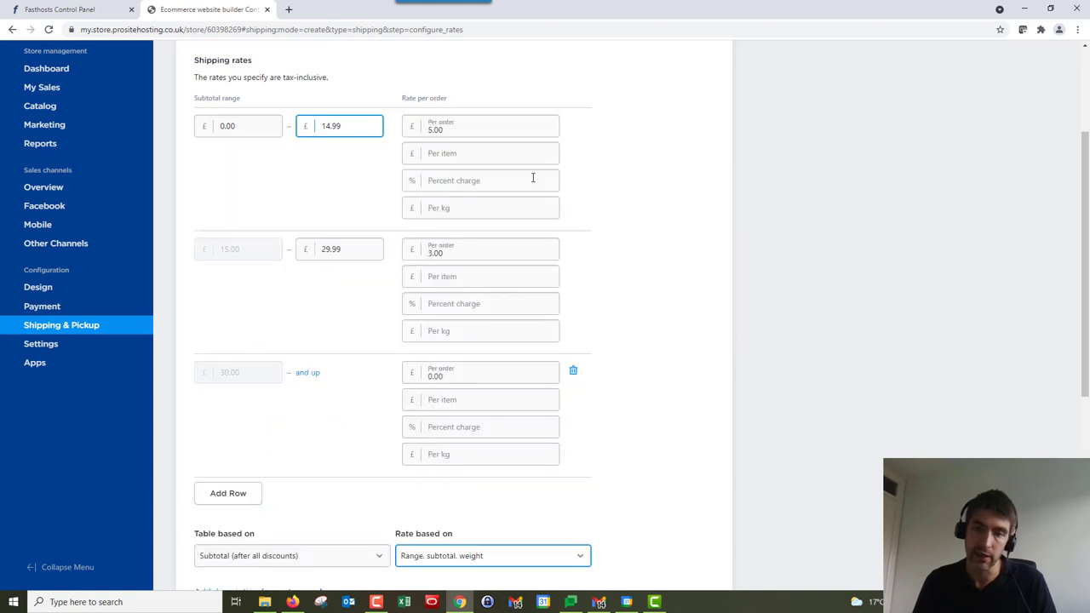
{"action": "scroll", "scroll_direction": "up", "scroll_amount": 3}
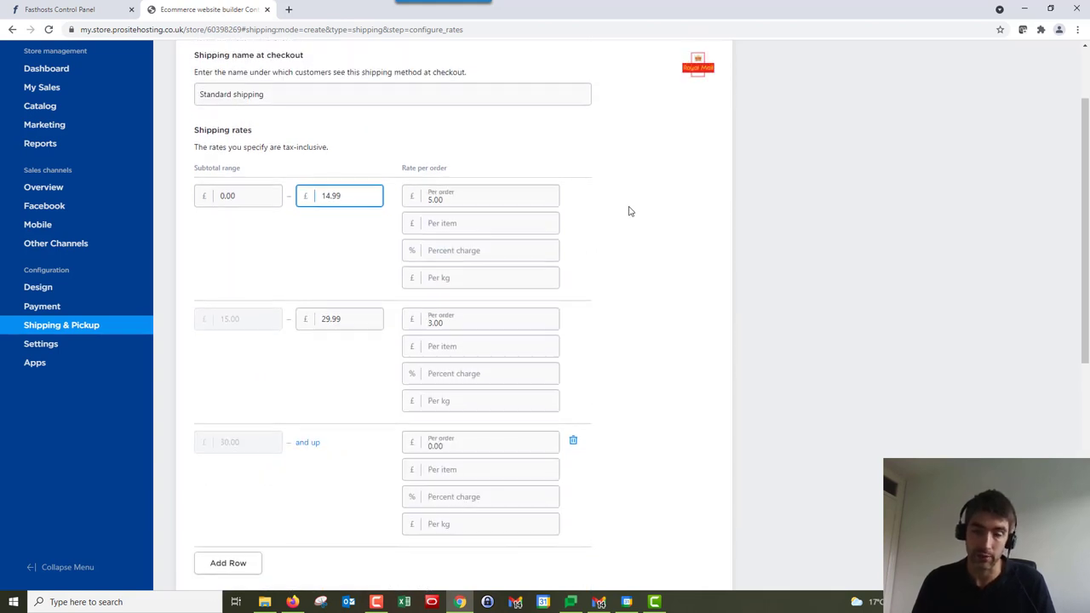
{"action": "scroll", "scroll_direction": "down", "scroll_amount": 3}
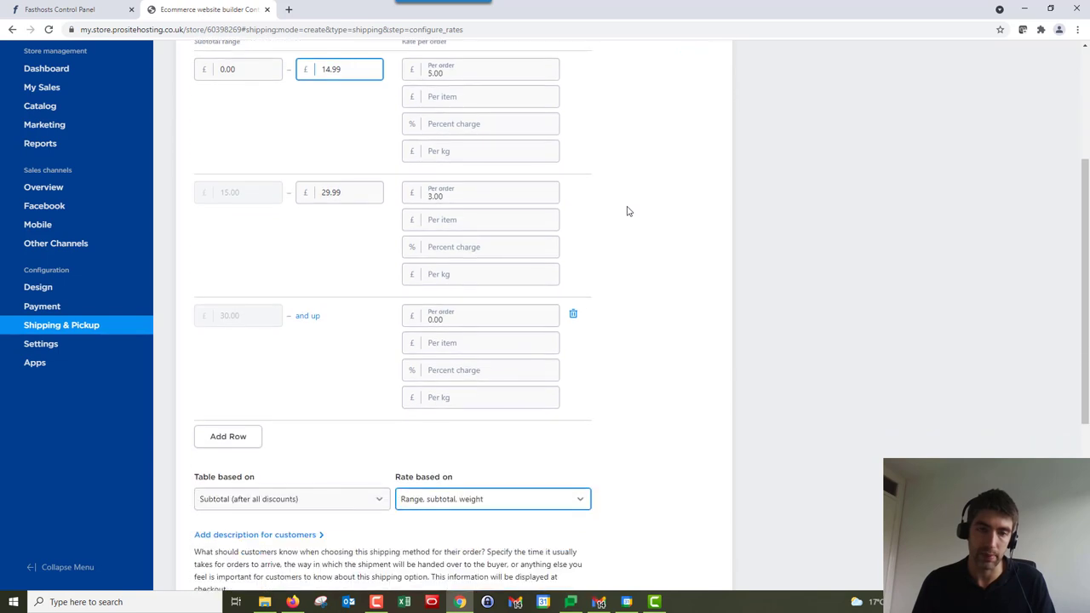
{"action": "scroll", "scroll_direction": "down", "scroll_amount": 3}
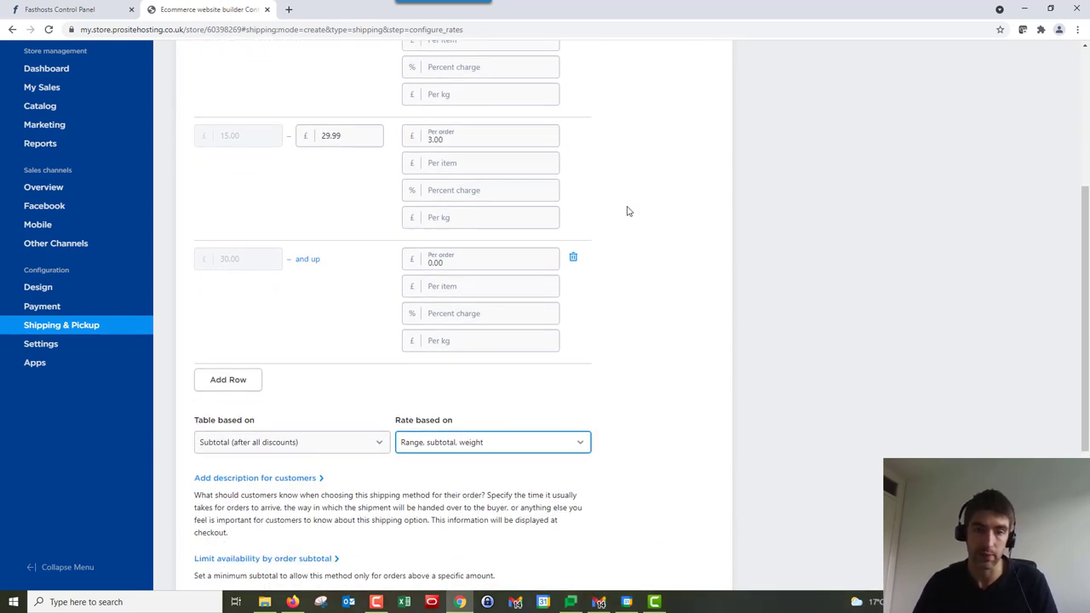
{"action": "left_click", "coordinate": [492, 442]}
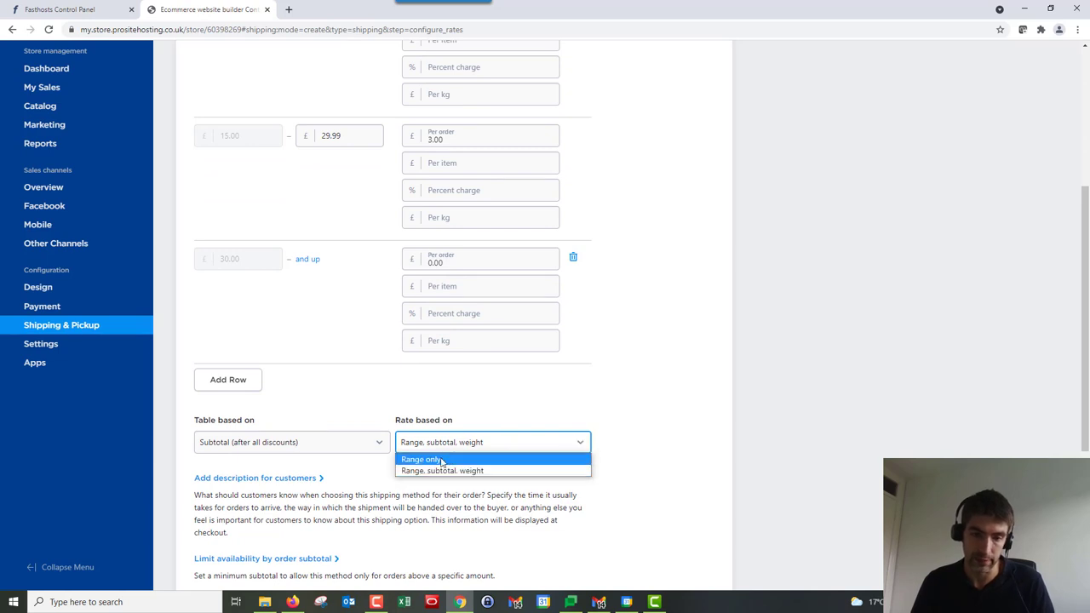
{"action": "left_click", "coordinate": [421, 459]}
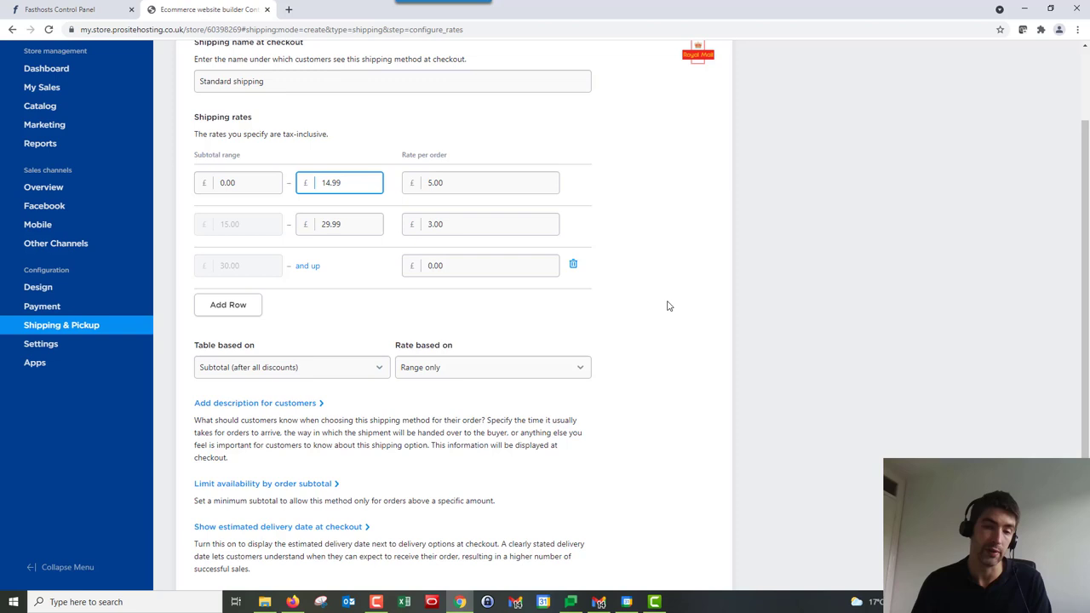
Add the customer note 'Spend £30 to get free delivery' and show the minimum subtotal field
{"action": "scroll", "scroll_direction": "down", "scroll_amount": 3}
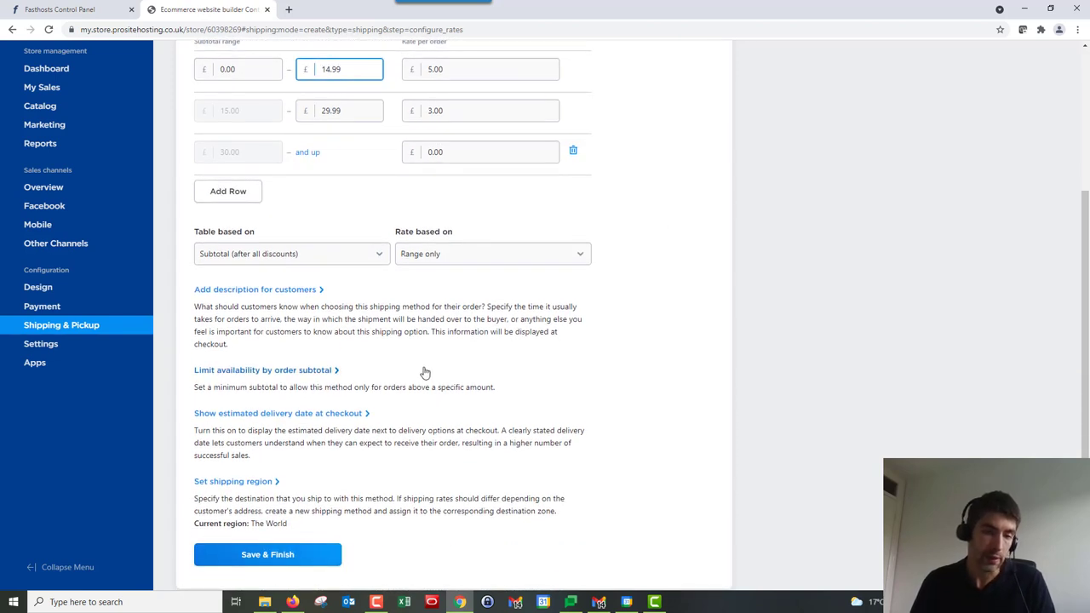
{"action": "left_click", "coordinate": [255, 289]}
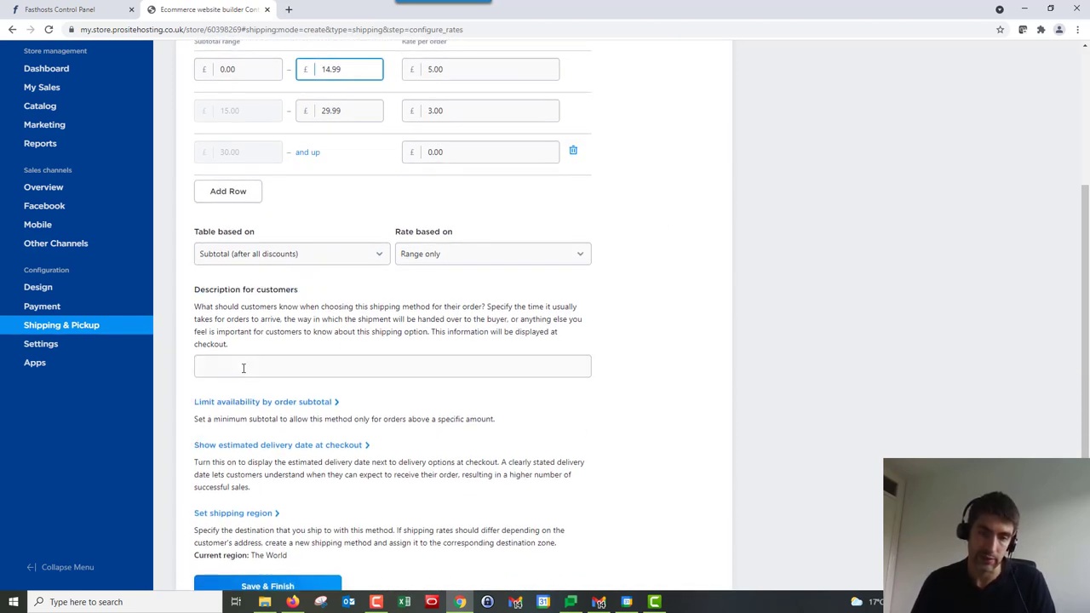
{"action": "type", "text": "Spend £30 to get free delivery"}
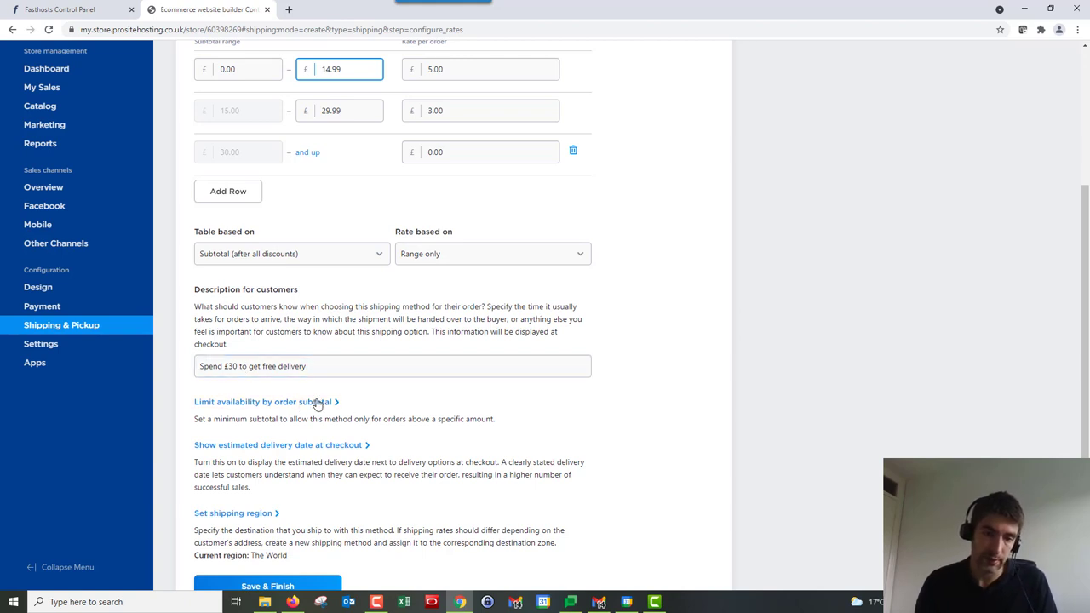
{"action": "left_click", "coordinate": [263, 401]}
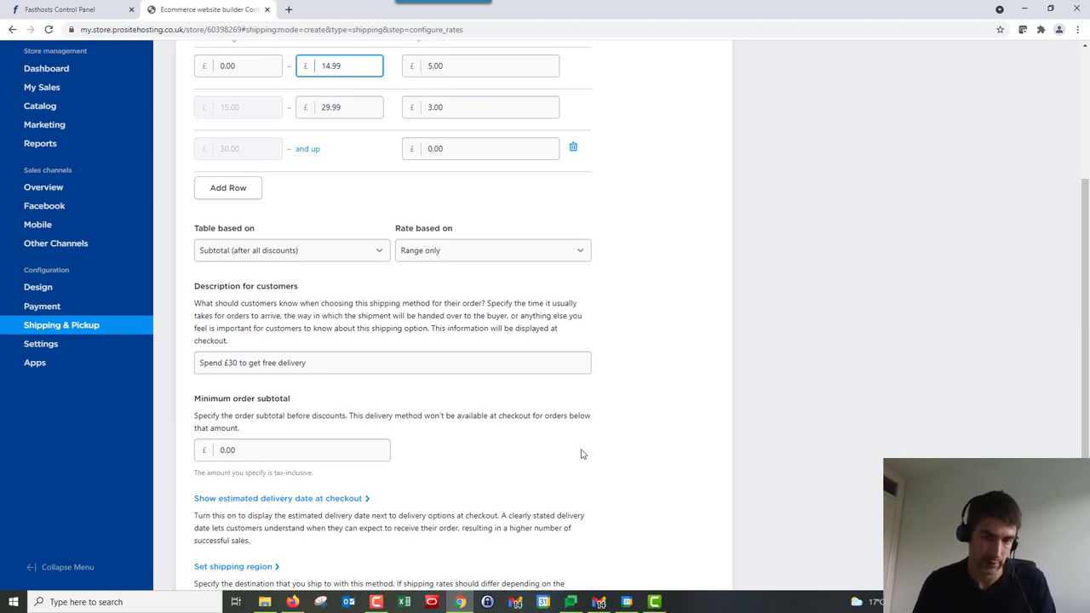
Switch on the estimated delivery date shown at checkout
{"action": "scroll", "scroll_direction": "down", "scroll_amount": 3}
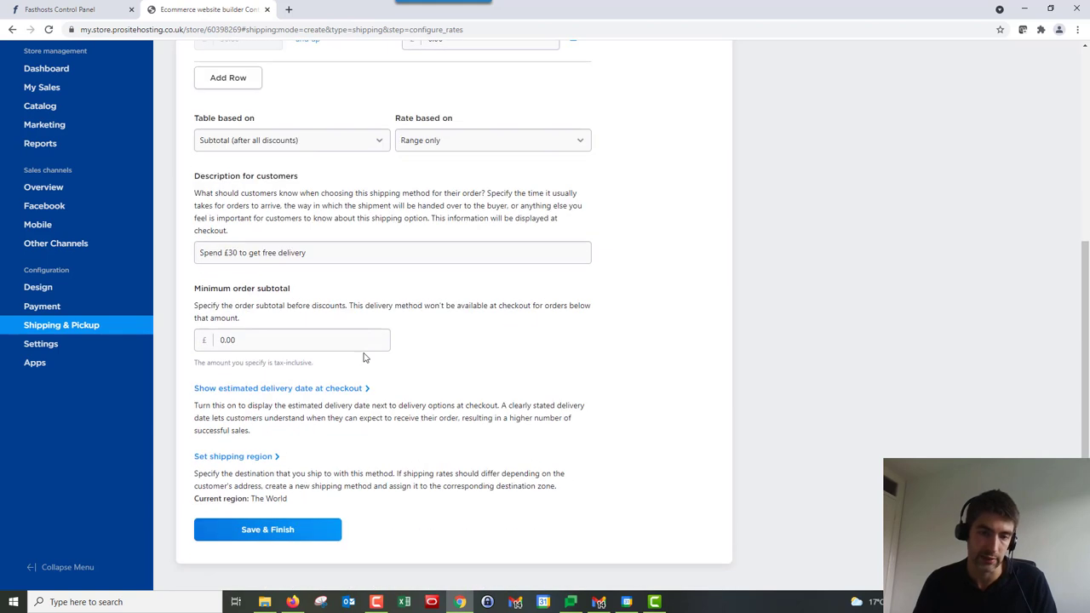
{"action": "scroll", "scroll_direction": "down", "scroll_amount": 3}
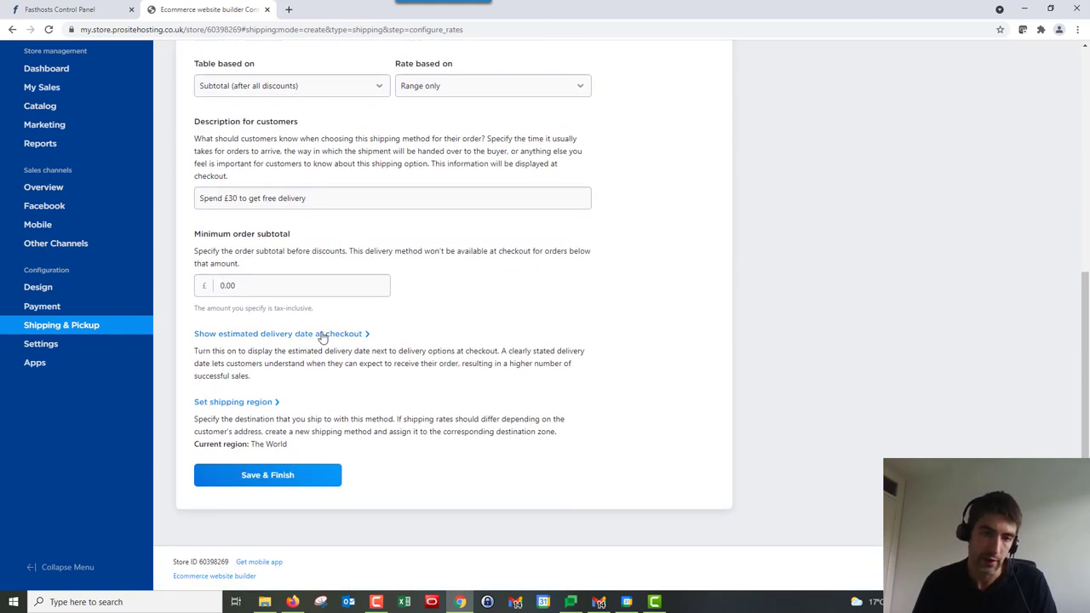
{"action": "left_click", "coordinate": [373, 333]}
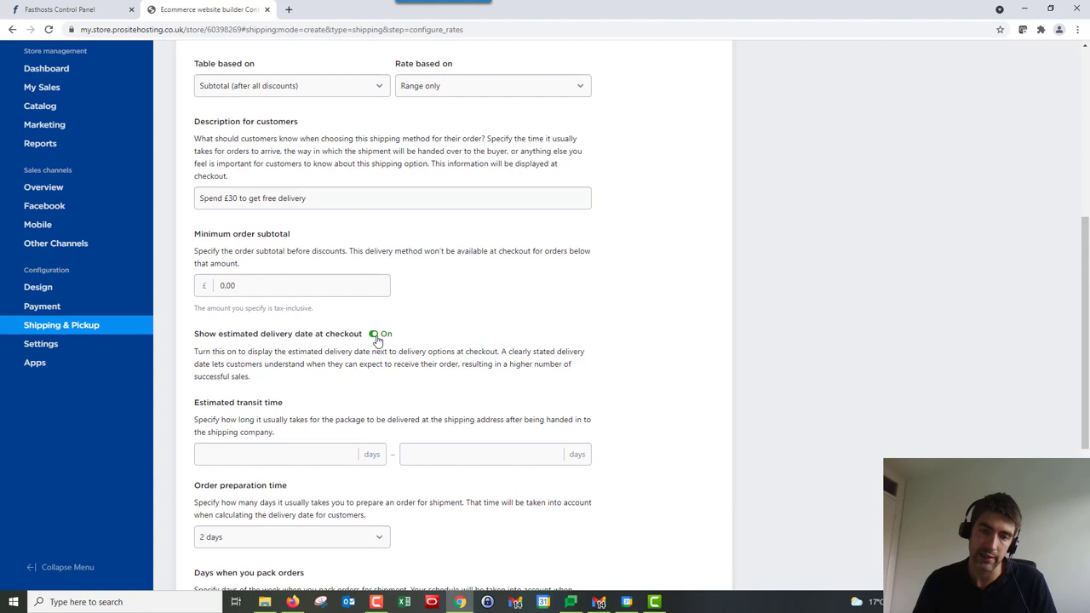
{"action": "left_click", "coordinate": [372, 333]}
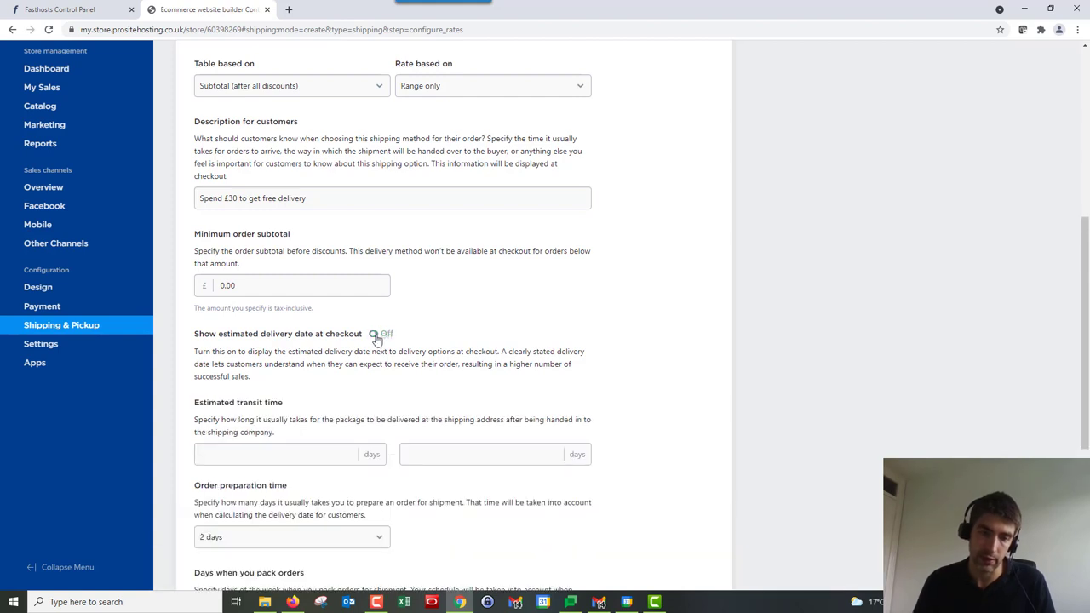
{"action": "left_click", "coordinate": [372, 333]}
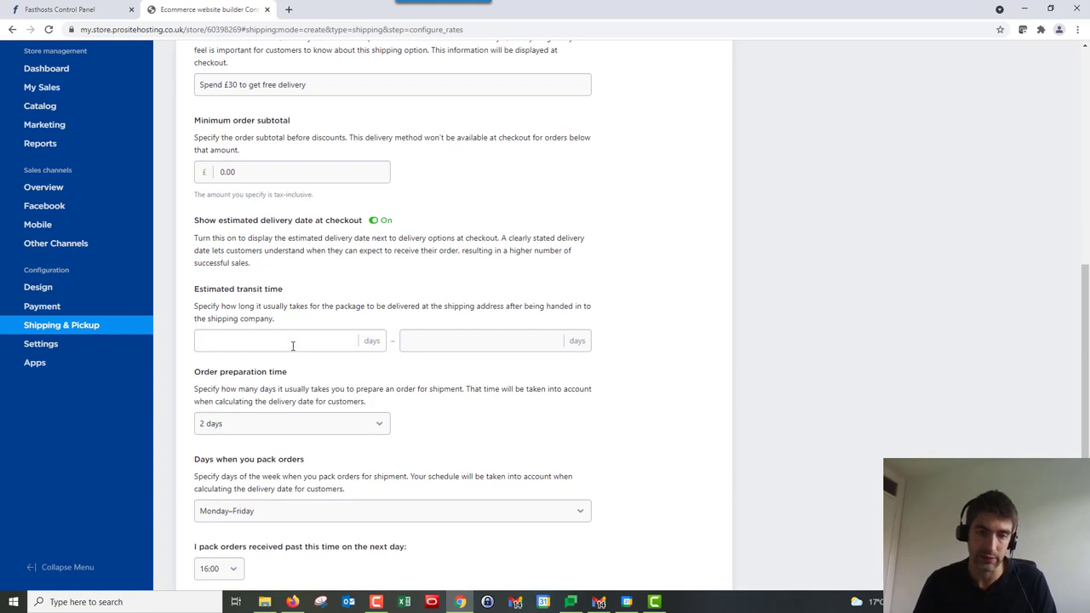
Enter a transit time of 3 to 5 days
{"action": "left_click", "coordinate": [275, 341]}
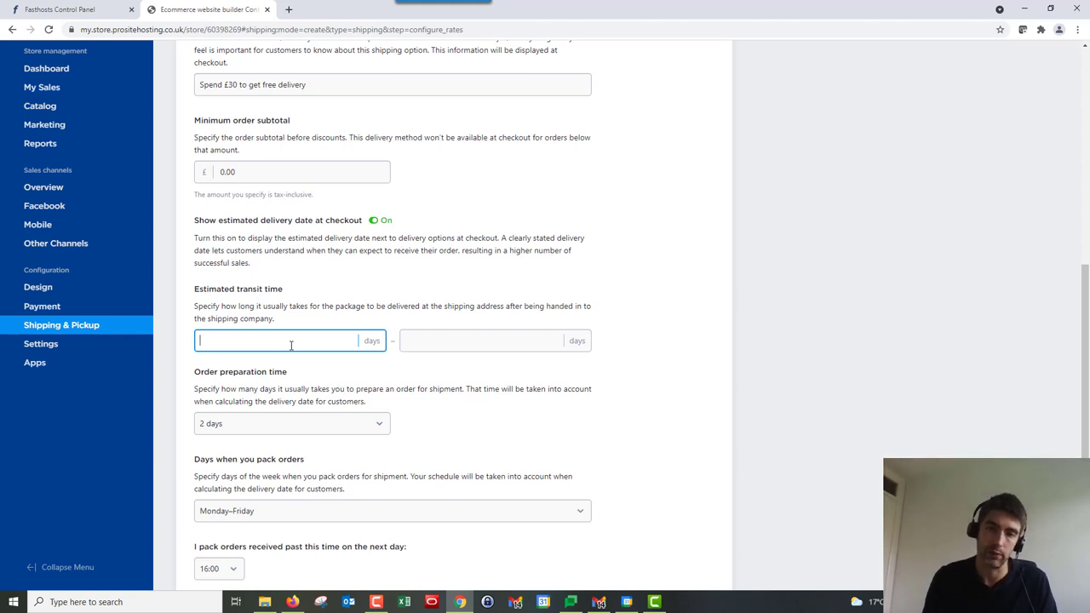
{"action": "type", "text": "3"}
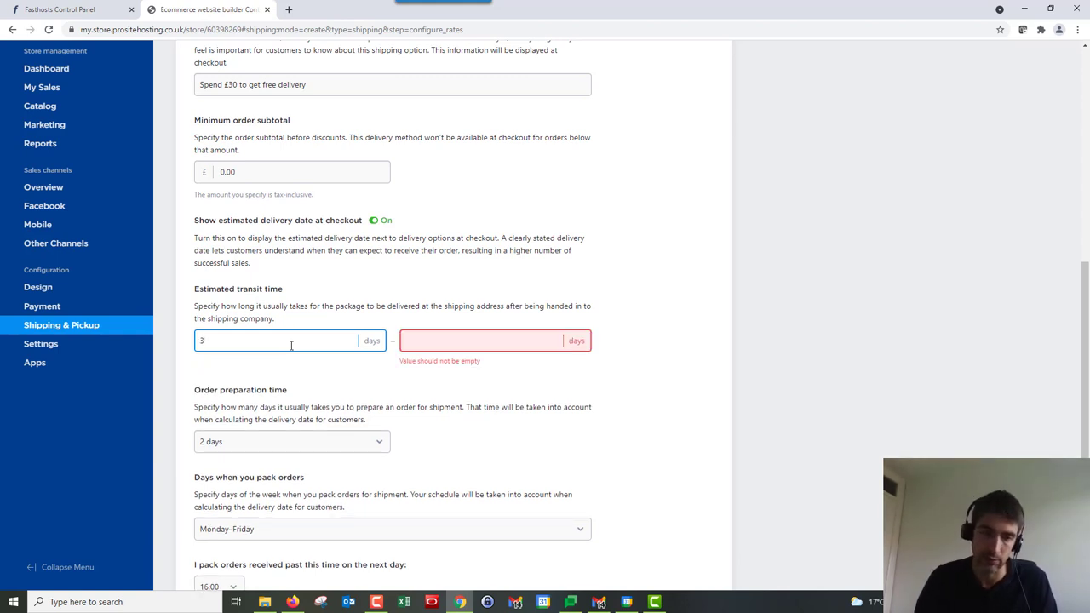
{"action": "left_click", "coordinate": [481, 341]}
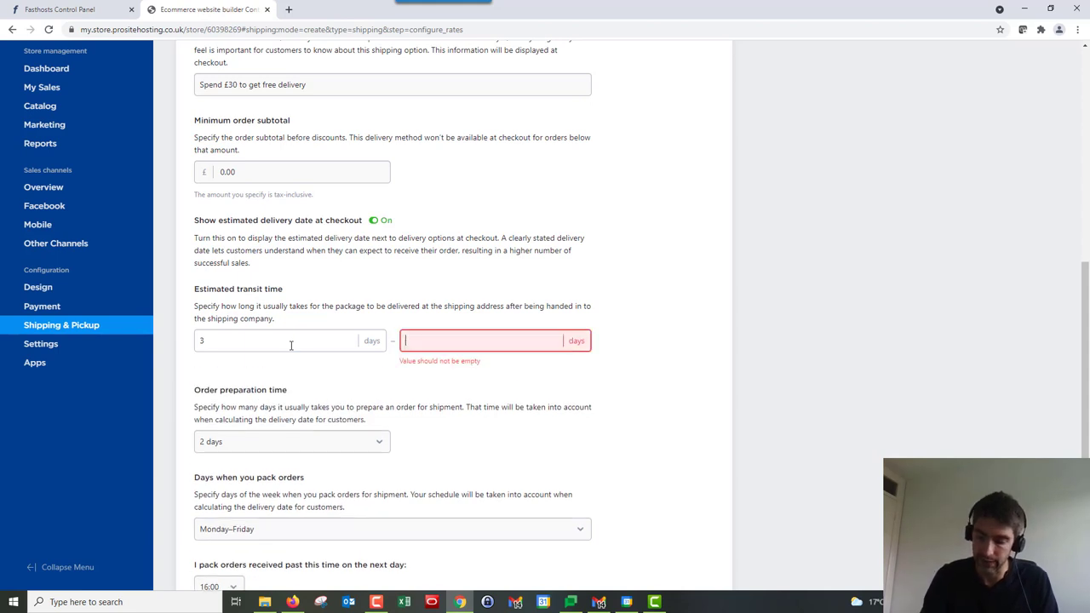
{"action": "type", "text": "5"}
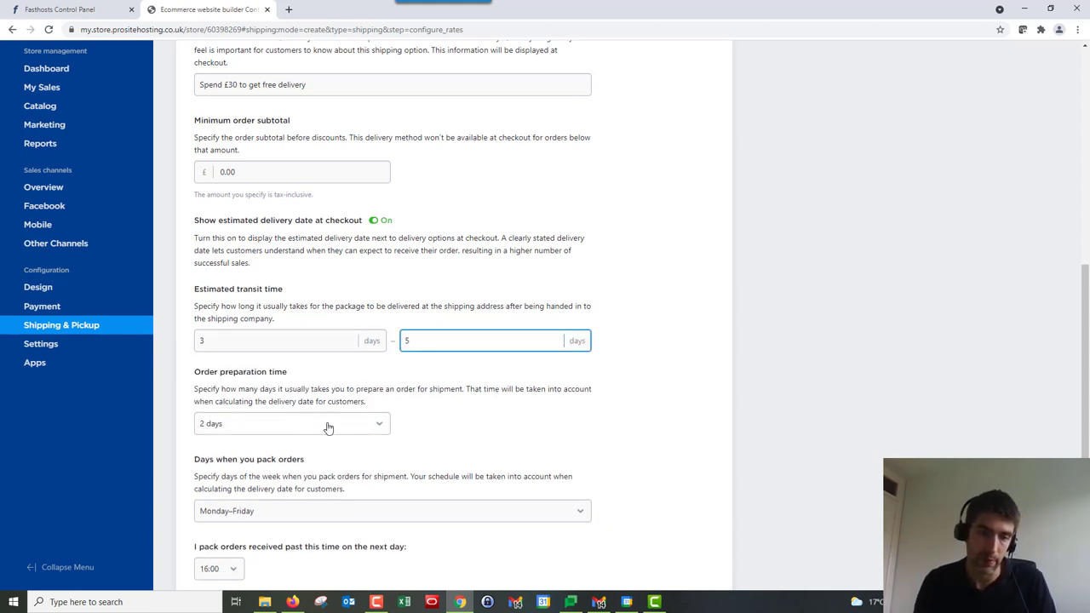
{"action": "left_click", "coordinate": [292, 423]}
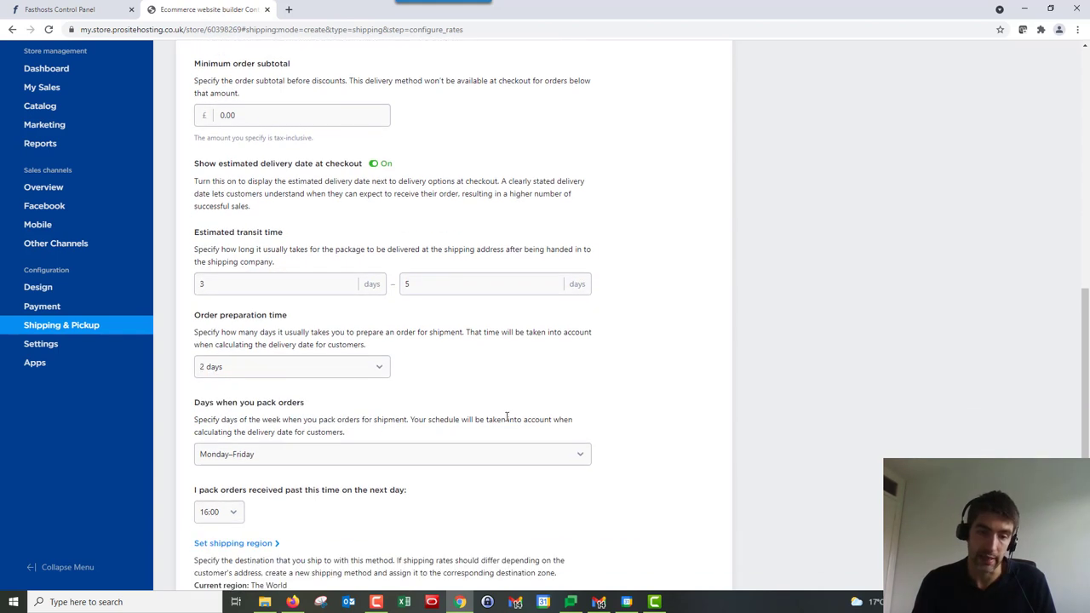
{"action": "scroll", "scroll_direction": "down", "scroll_amount": 3}
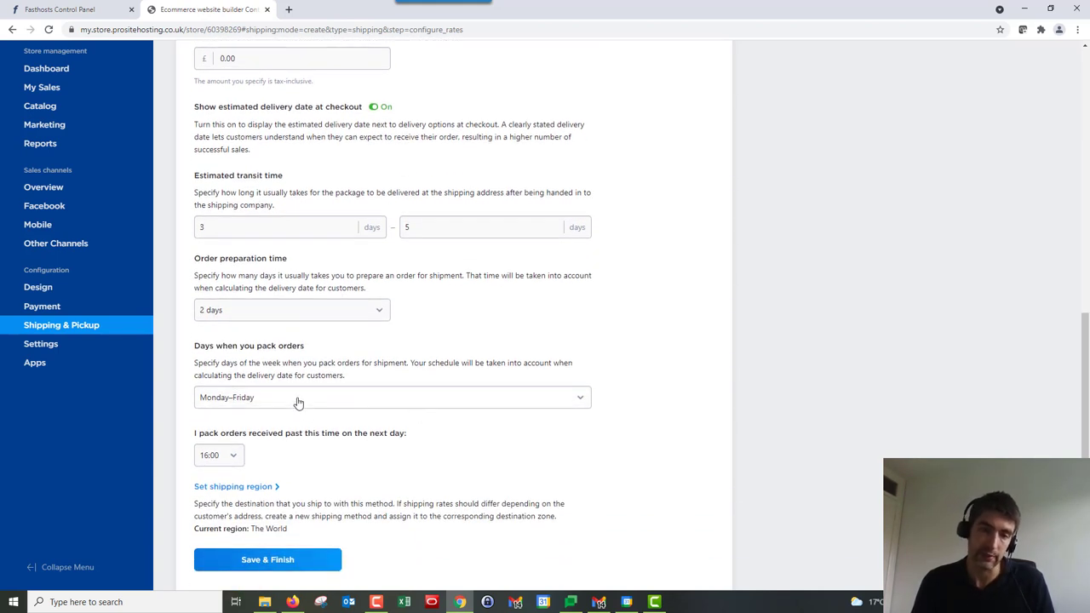
{"action": "mouse_move", "coordinate": [298, 408]}
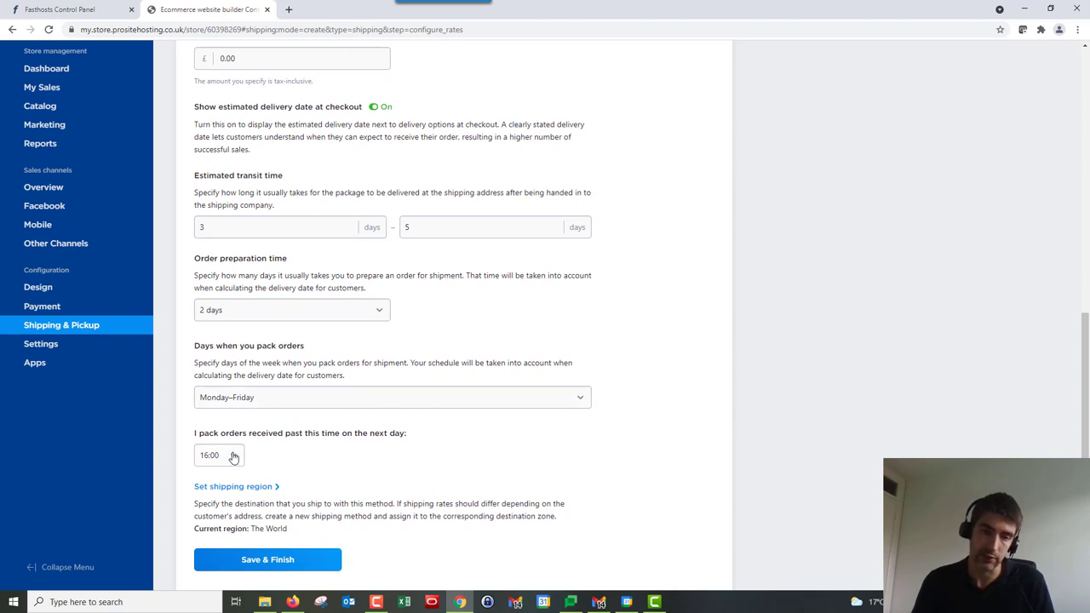
{"action": "mouse_move", "coordinate": [263, 457]}
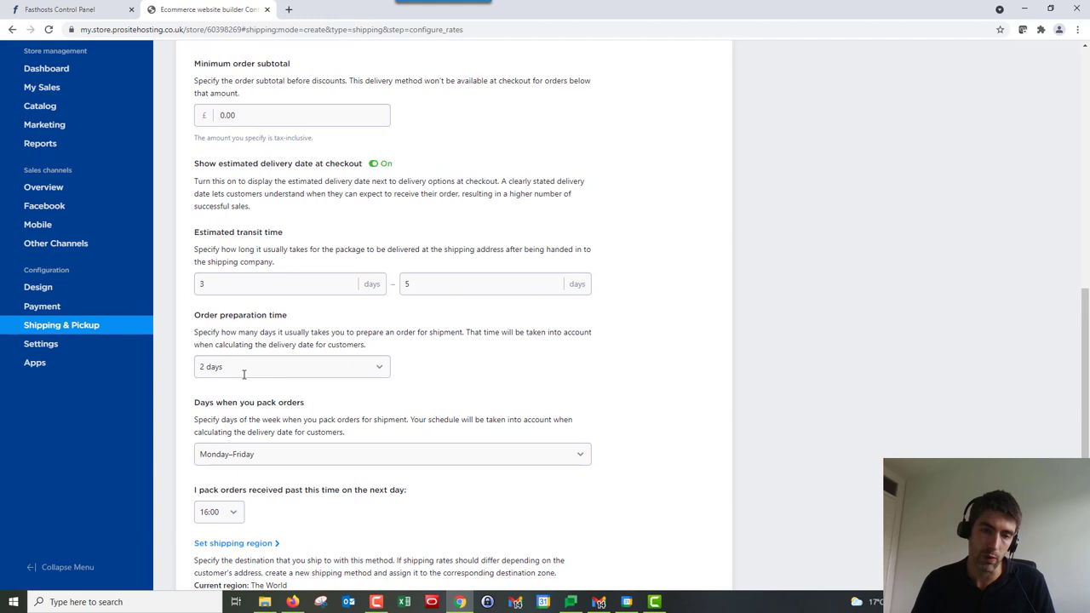
{"action": "mouse_move", "coordinate": [322, 330]}
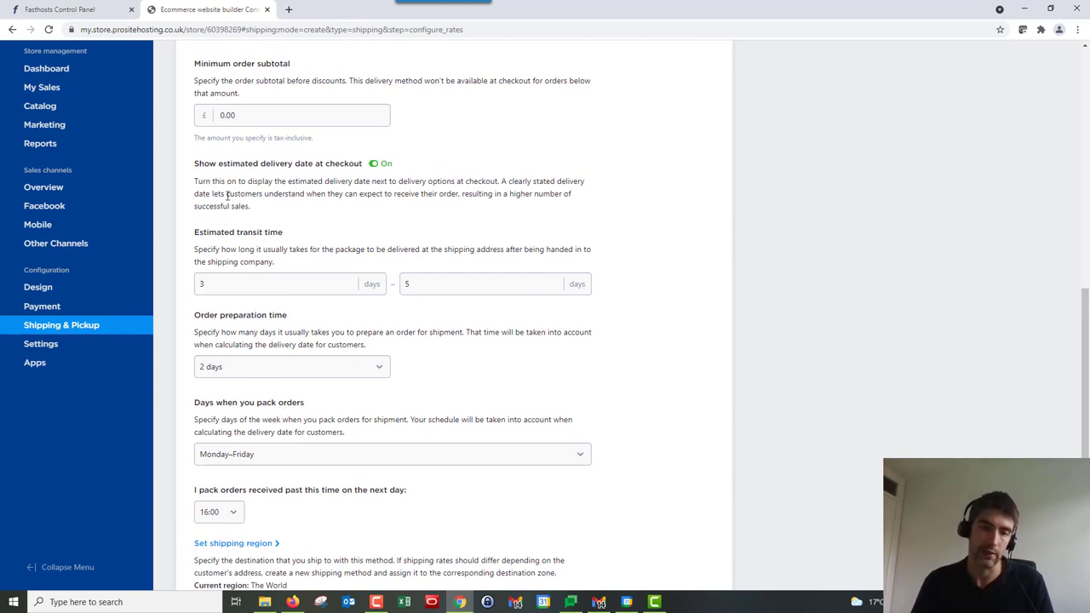
{"action": "scroll", "scroll_direction": "down", "scroll_amount": 3}
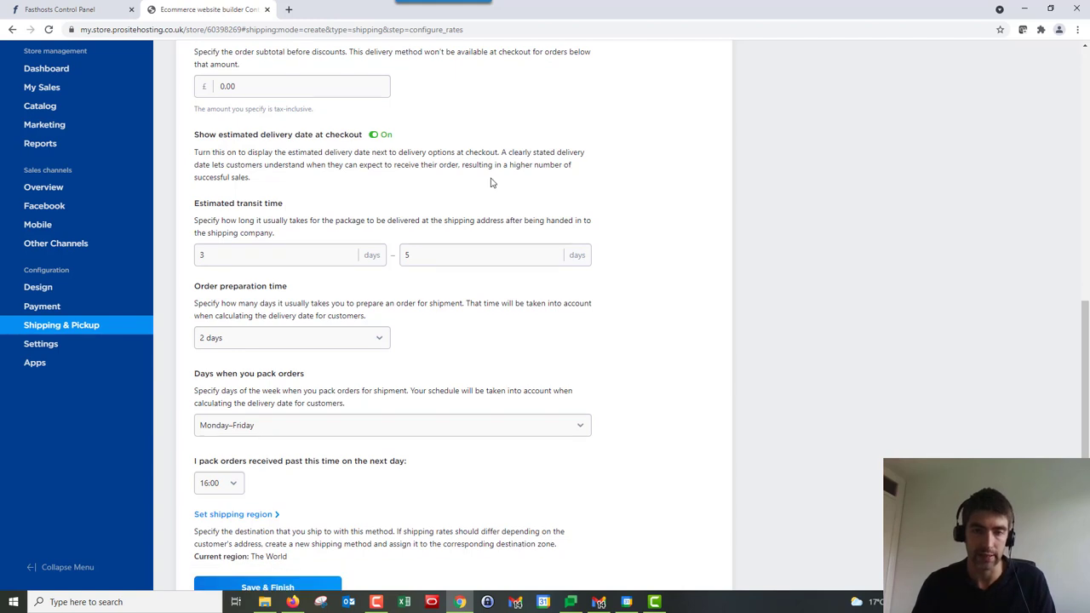
{"action": "scroll", "scroll_direction": "down", "scroll_amount": 3}
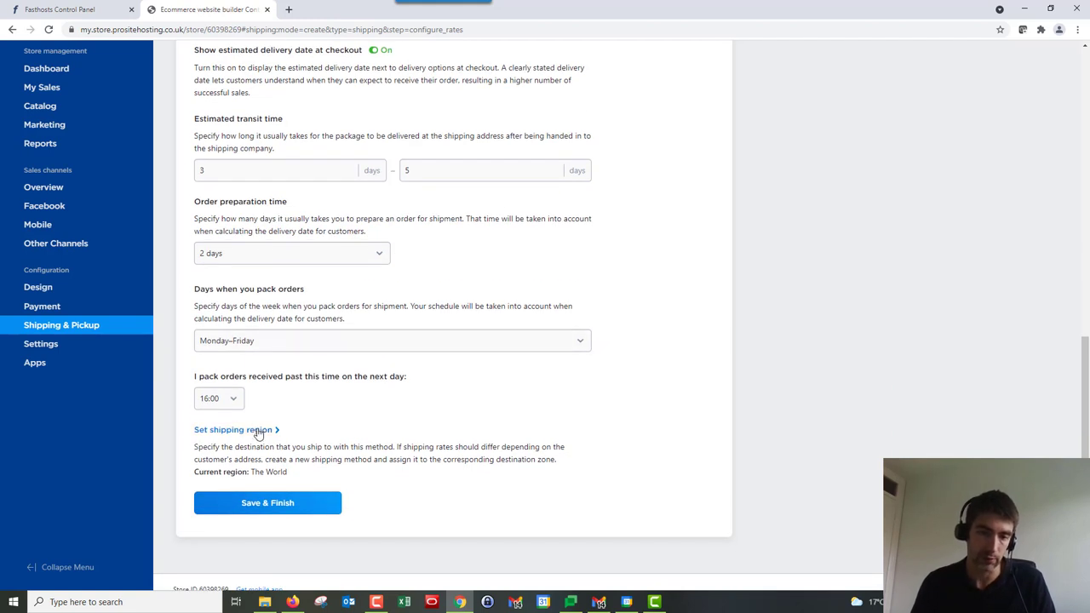
Restrict the shipping region through Advanced settings to the United Kingdom zone
{"action": "left_click", "coordinate": [232, 429]}
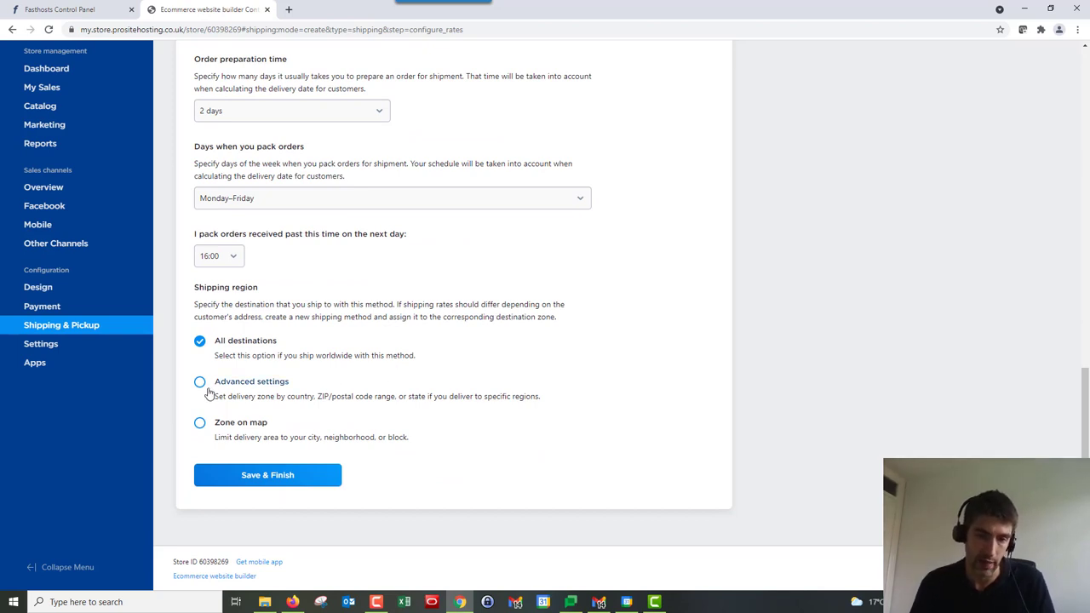
{"action": "left_click", "coordinate": [199, 382]}
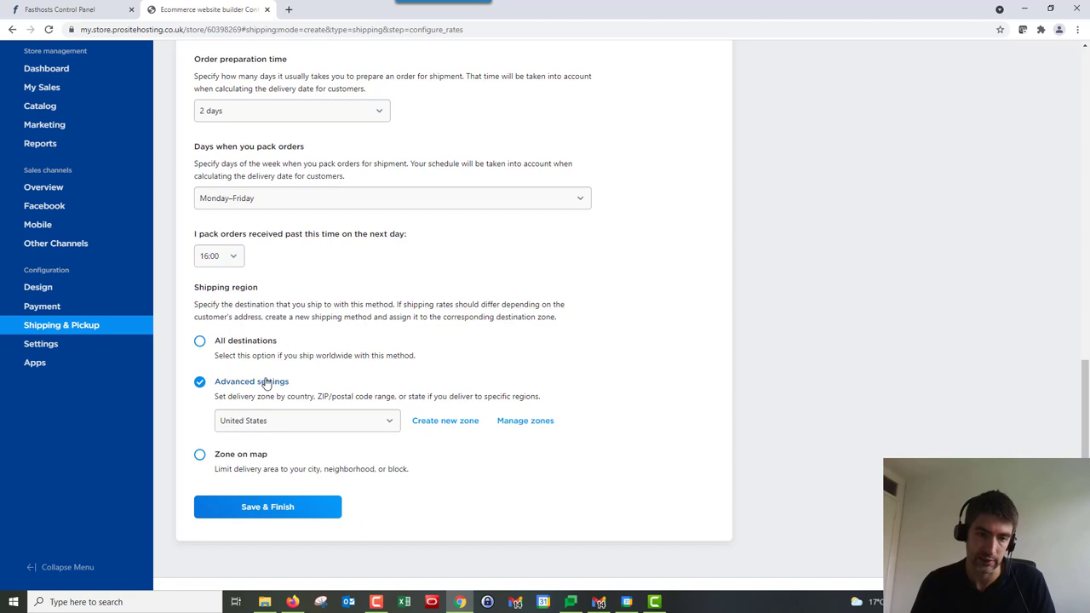
{"action": "left_click", "coordinate": [304, 420]}
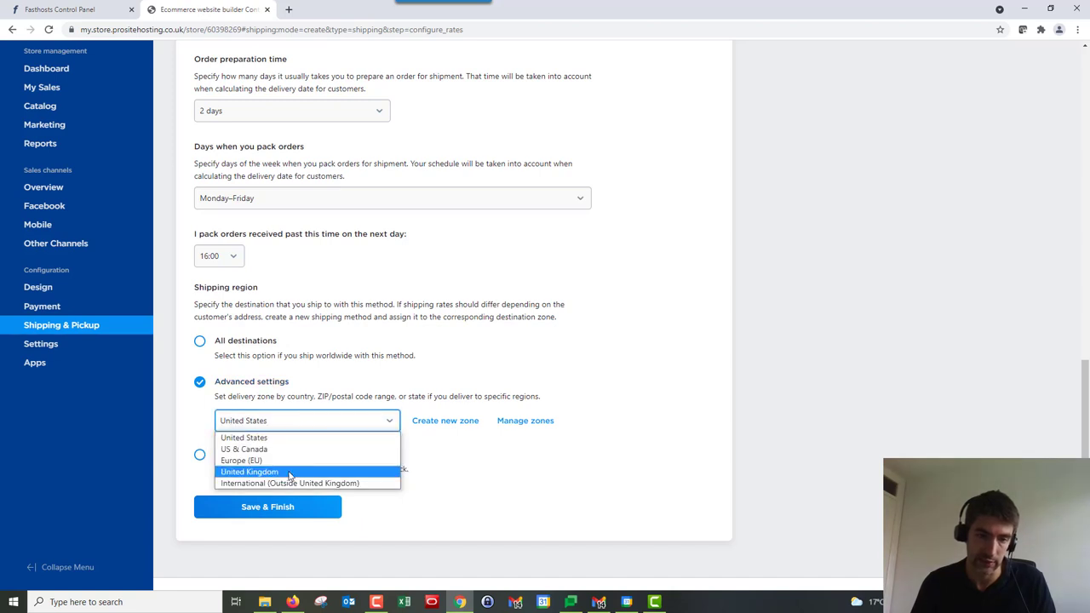
{"action": "left_click", "coordinate": [249, 472]}
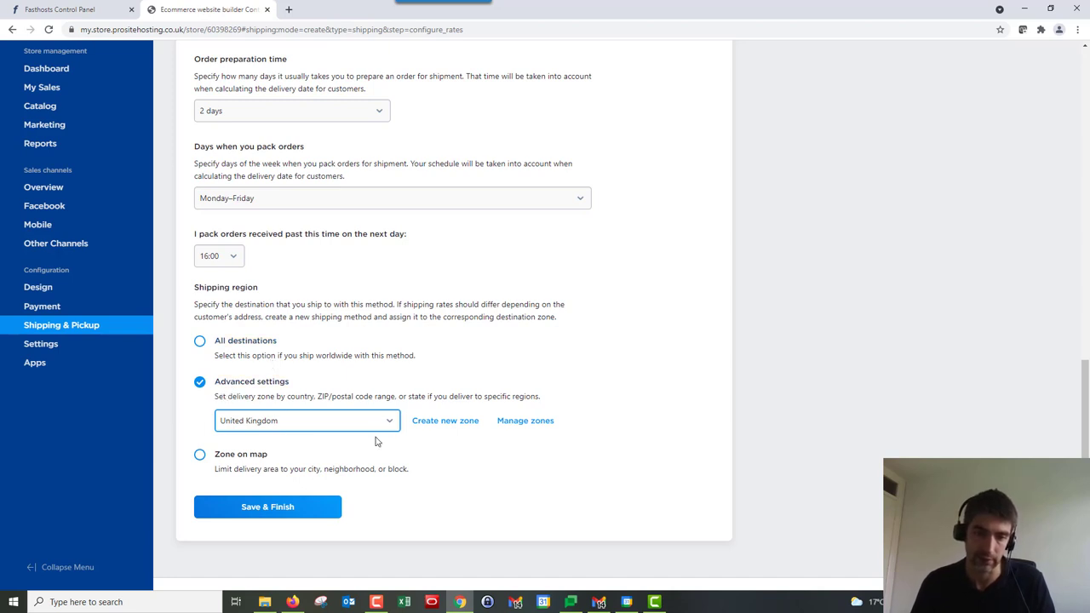
{"action": "mouse_move", "coordinate": [458, 468]}
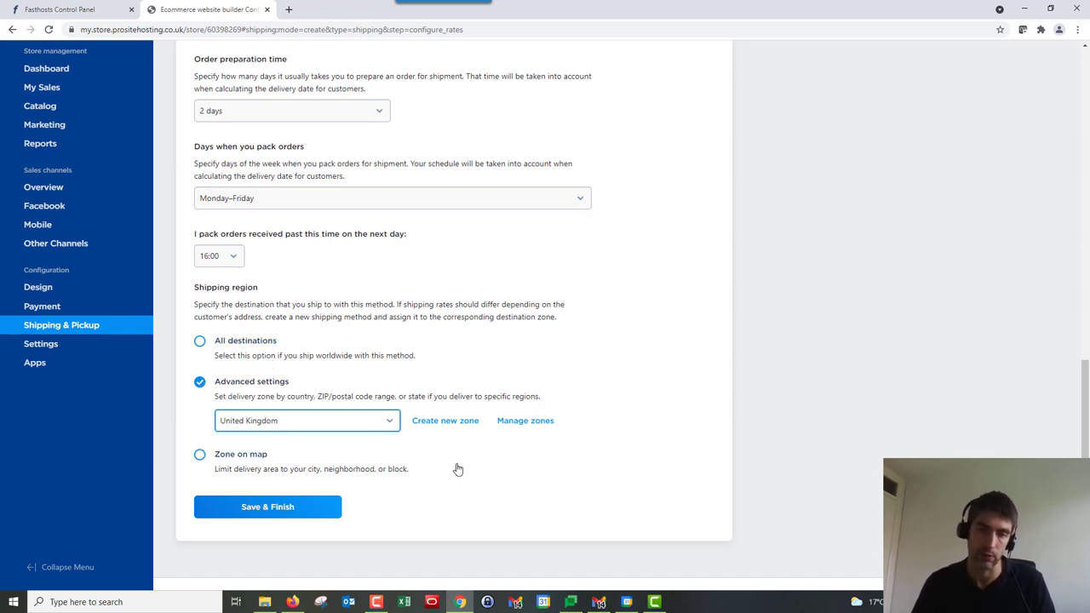
{"action": "mouse_move", "coordinate": [366, 487]}
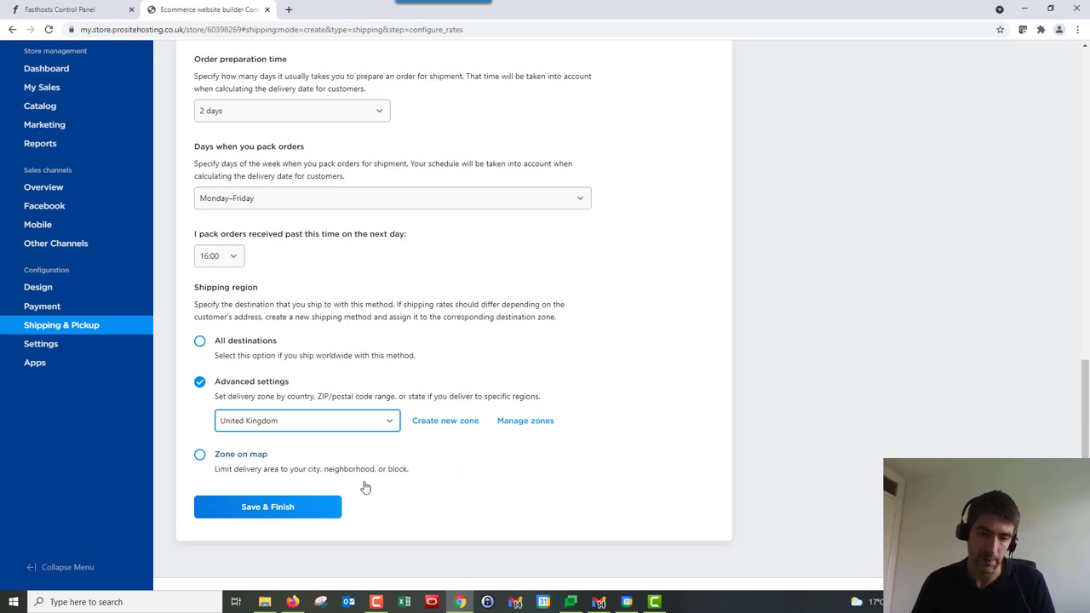
{"action": "mouse_move", "coordinate": [312, 474]}
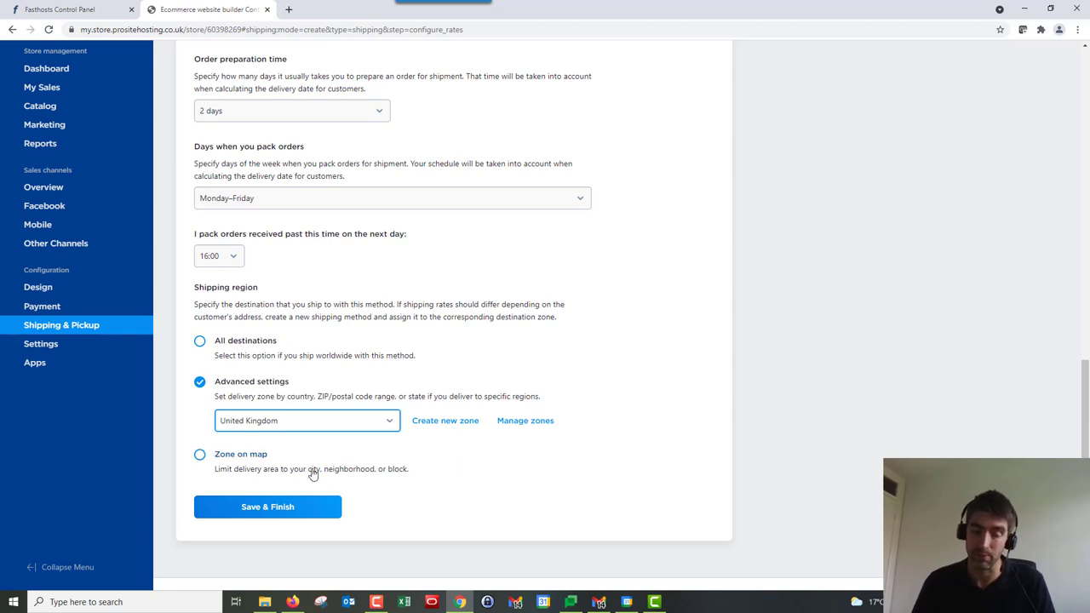
{"action": "mouse_move", "coordinate": [370, 474]}
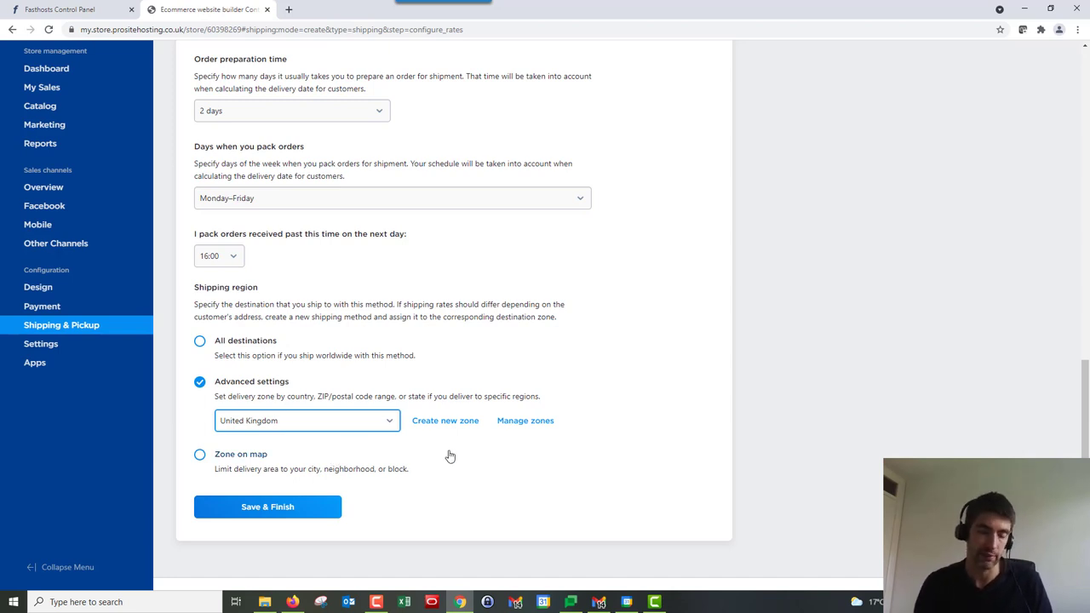
{"action": "mouse_move", "coordinate": [276, 478]}
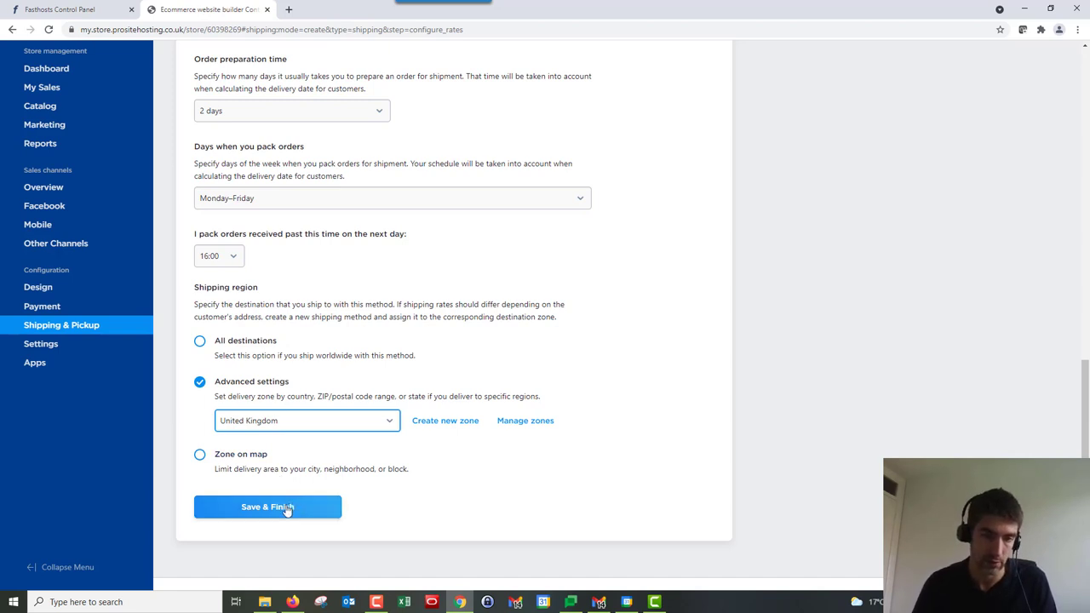
Save the Standard shipping method and keep its status Enabled
{"action": "left_click", "coordinate": [268, 506]}
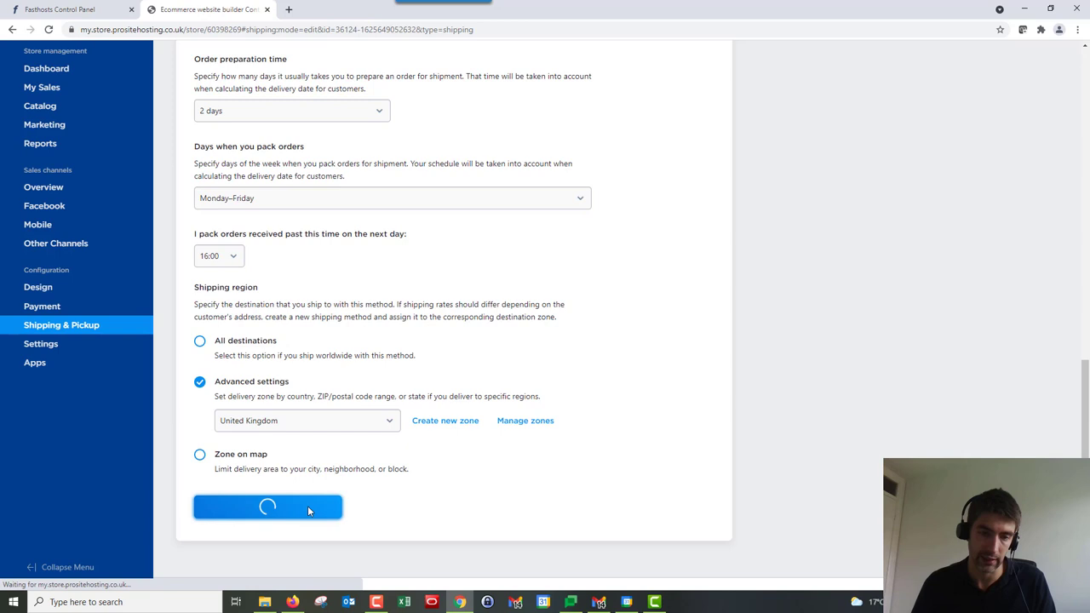
{"action": "left_click", "coordinate": [267, 507]}
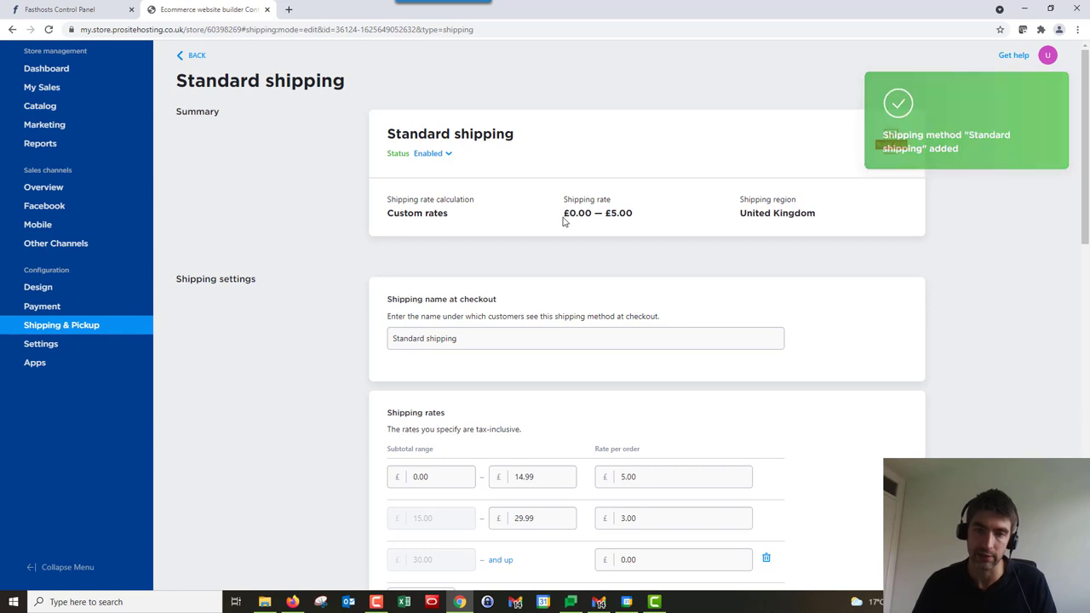
{"action": "mouse_move", "coordinate": [651, 222]}
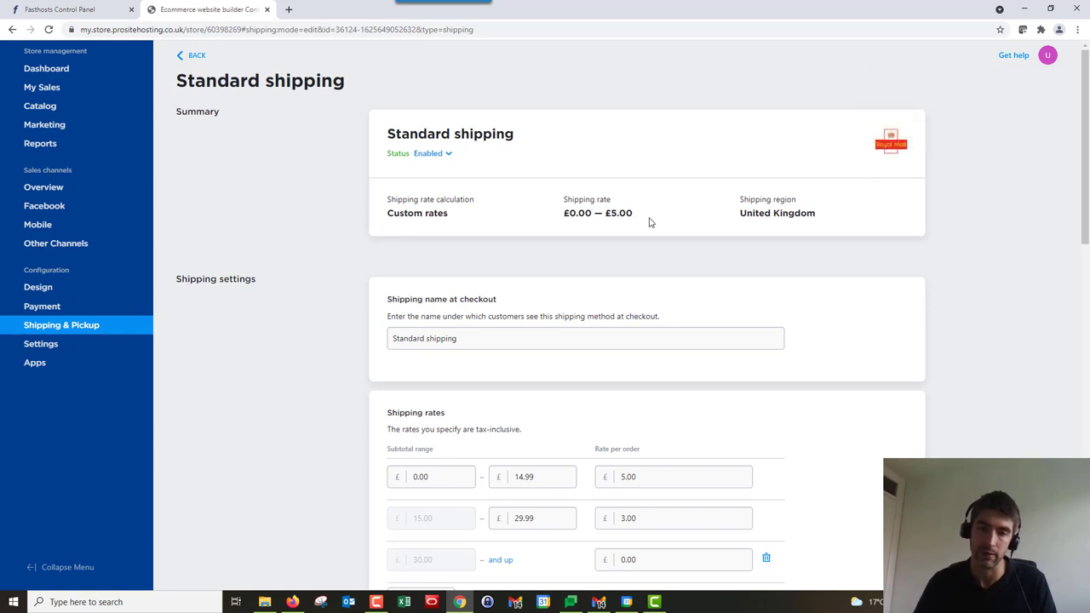
{"action": "mouse_move", "coordinate": [637, 223]}
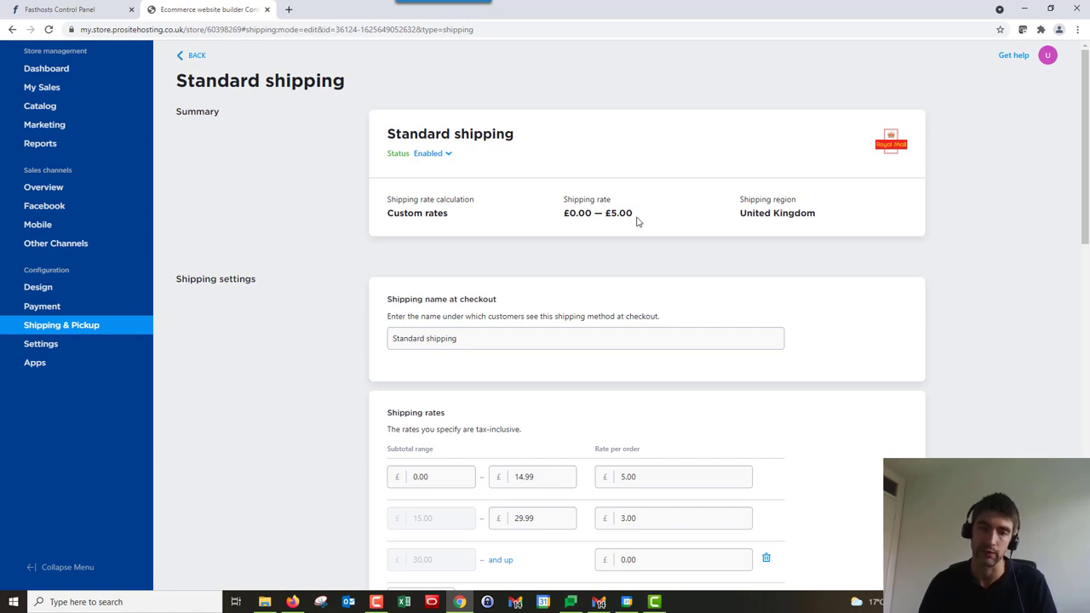
{"action": "mouse_move", "coordinate": [636, 223]}
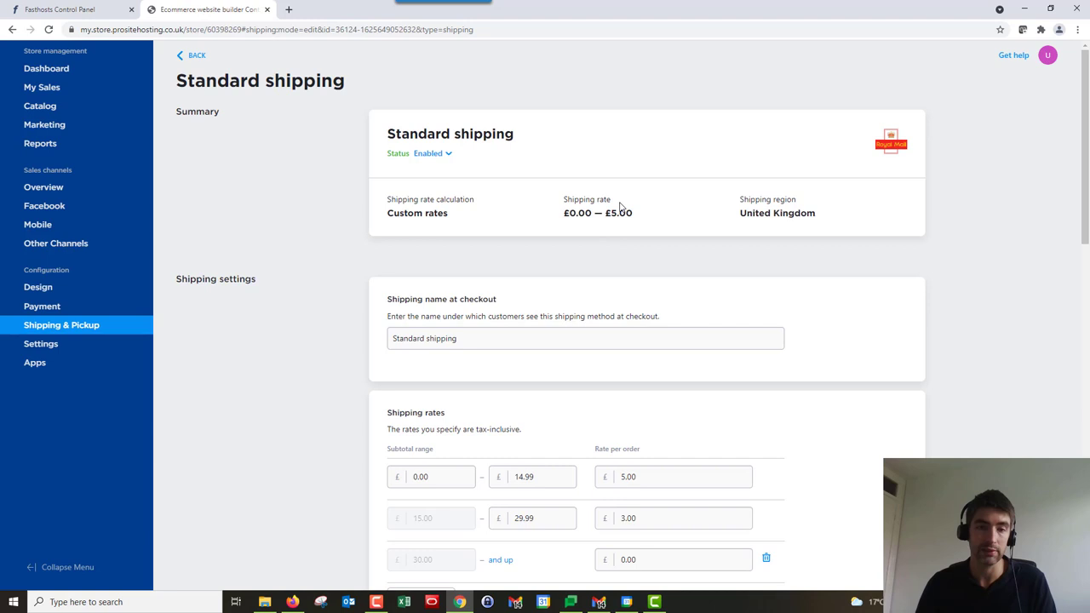
{"action": "left_click", "coordinate": [432, 153]}
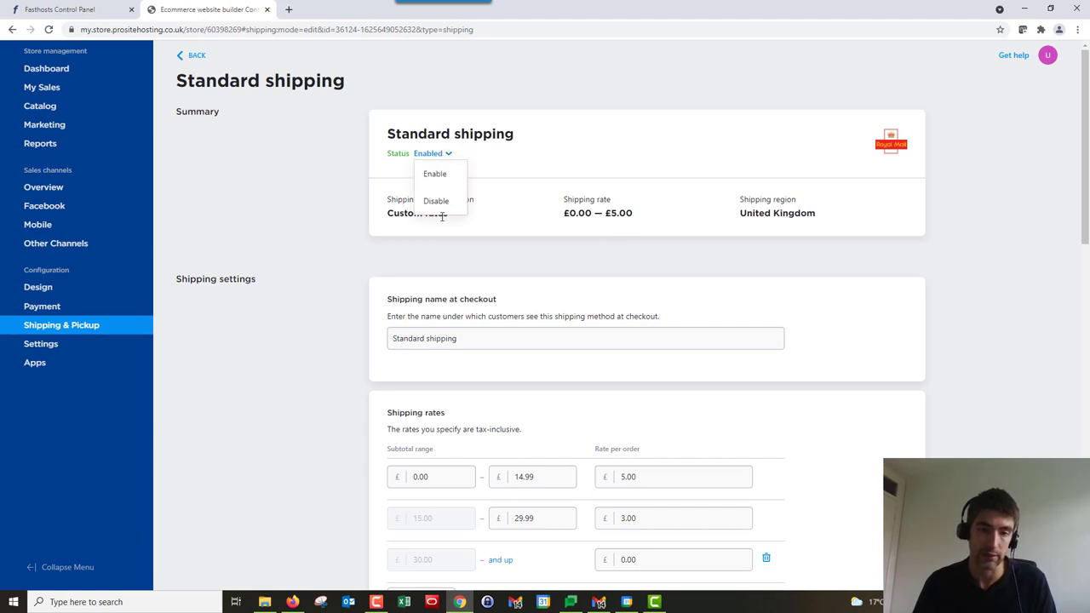
{"action": "left_click", "coordinate": [305, 129]}
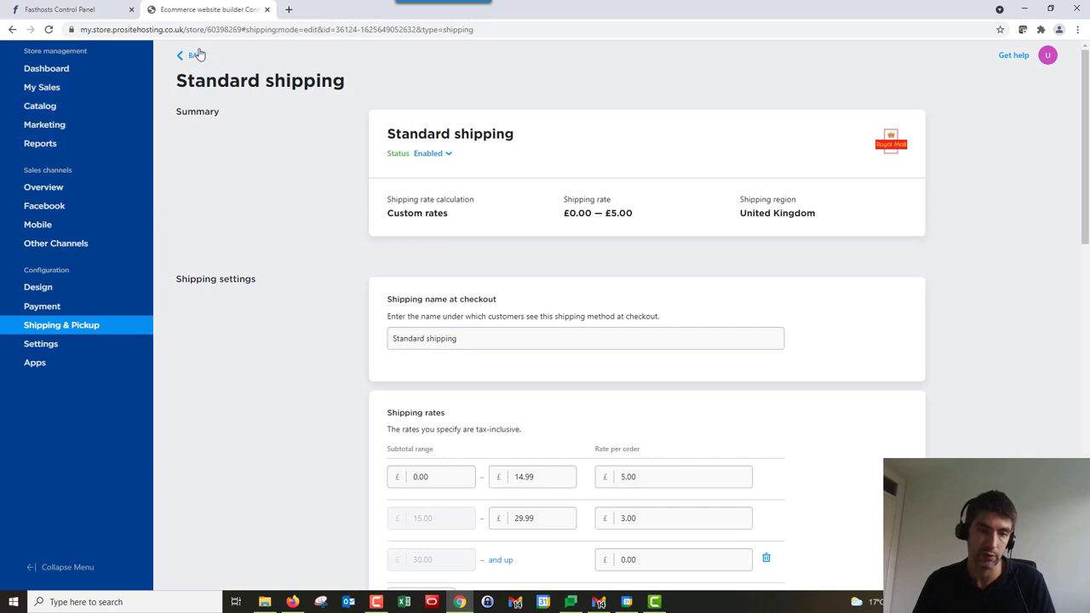
{"action": "left_click", "coordinate": [188, 55]}
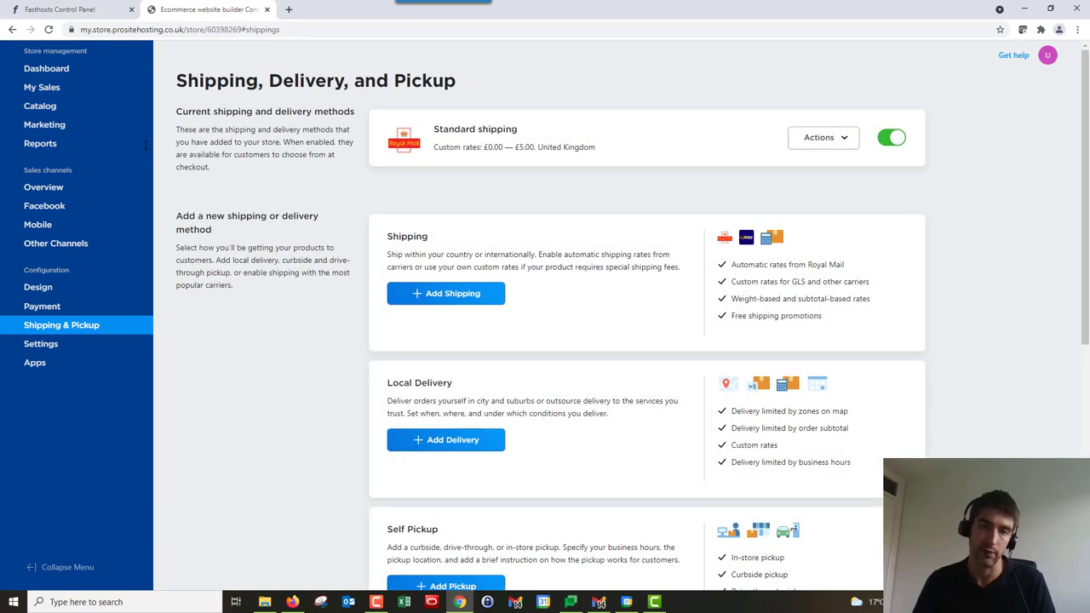
{"action": "mouse_move", "coordinate": [379, 156]}
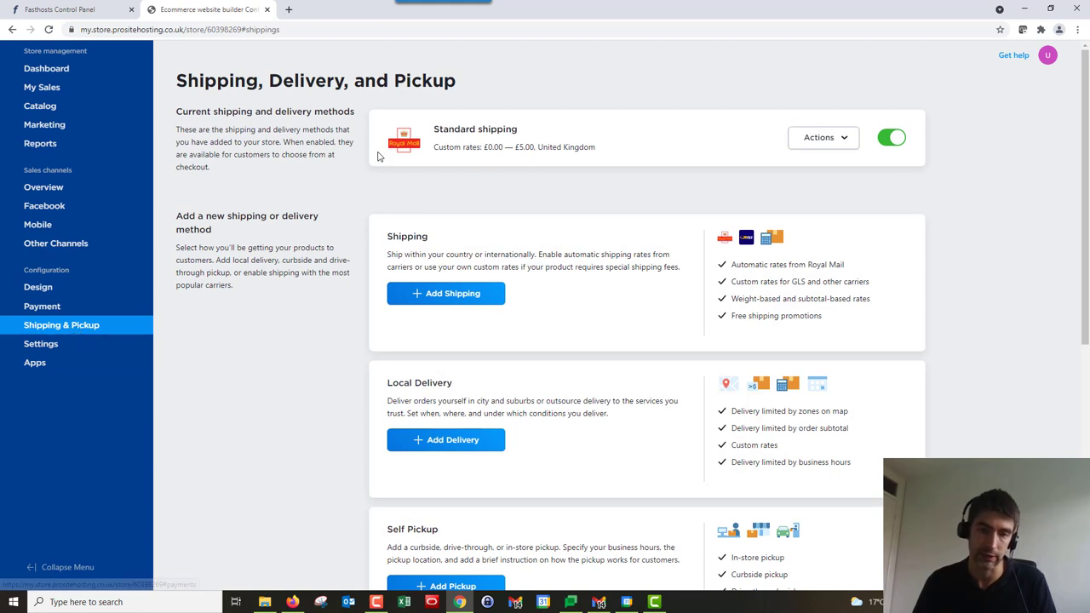
{"action": "left_click", "coordinate": [823, 137]}
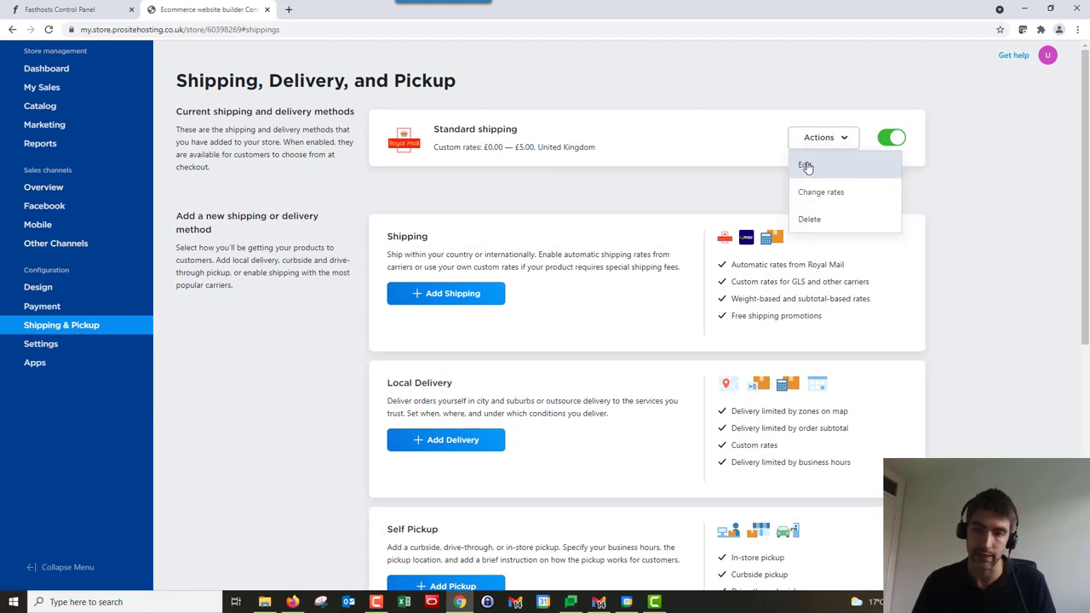
{"action": "left_click", "coordinate": [805, 164]}
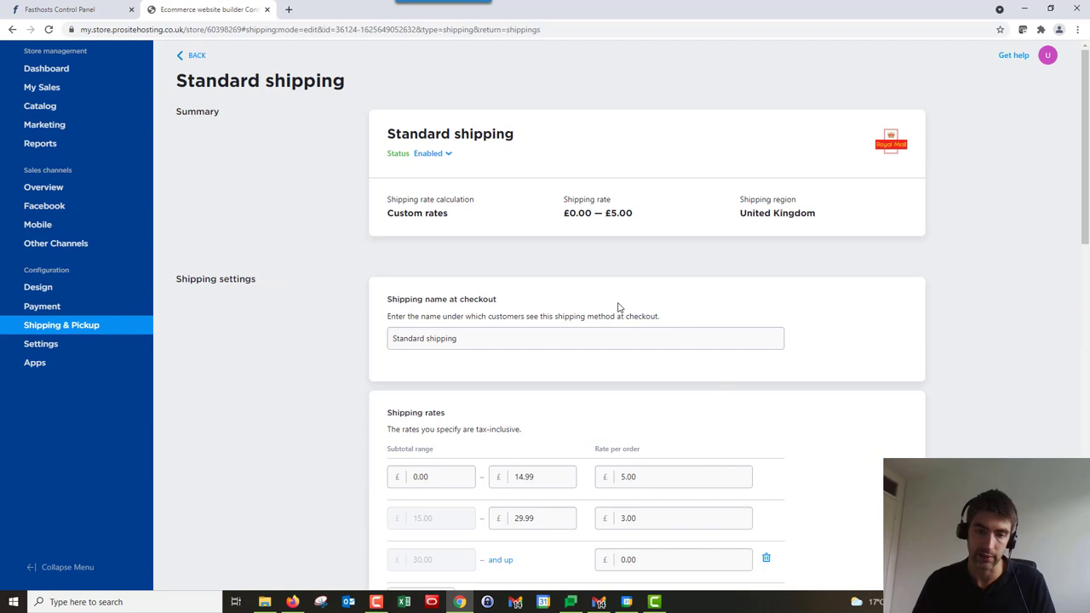
{"action": "mouse_move", "coordinate": [919, 305]}
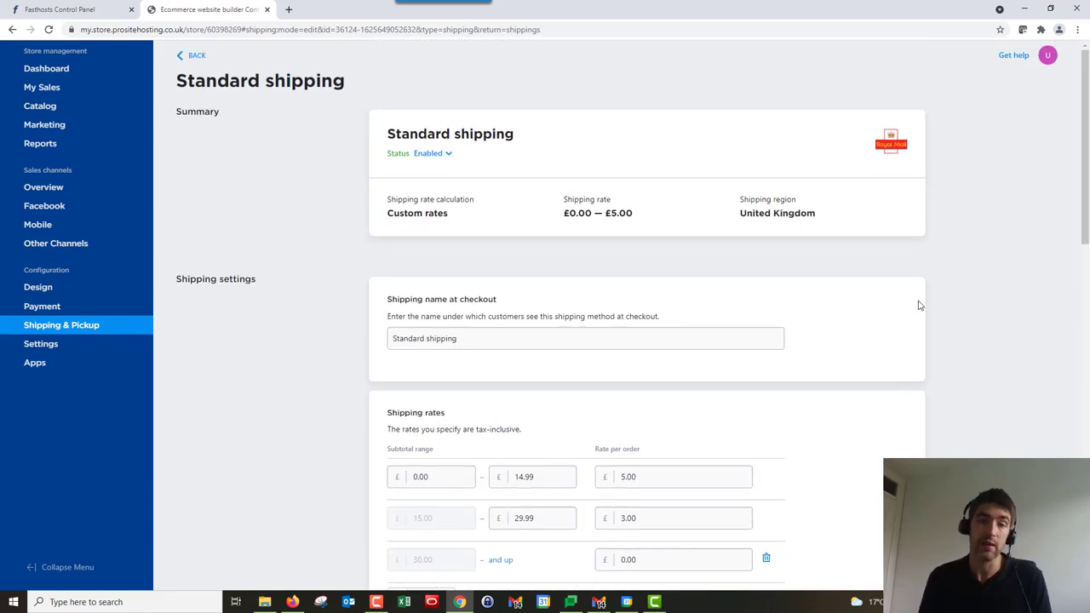